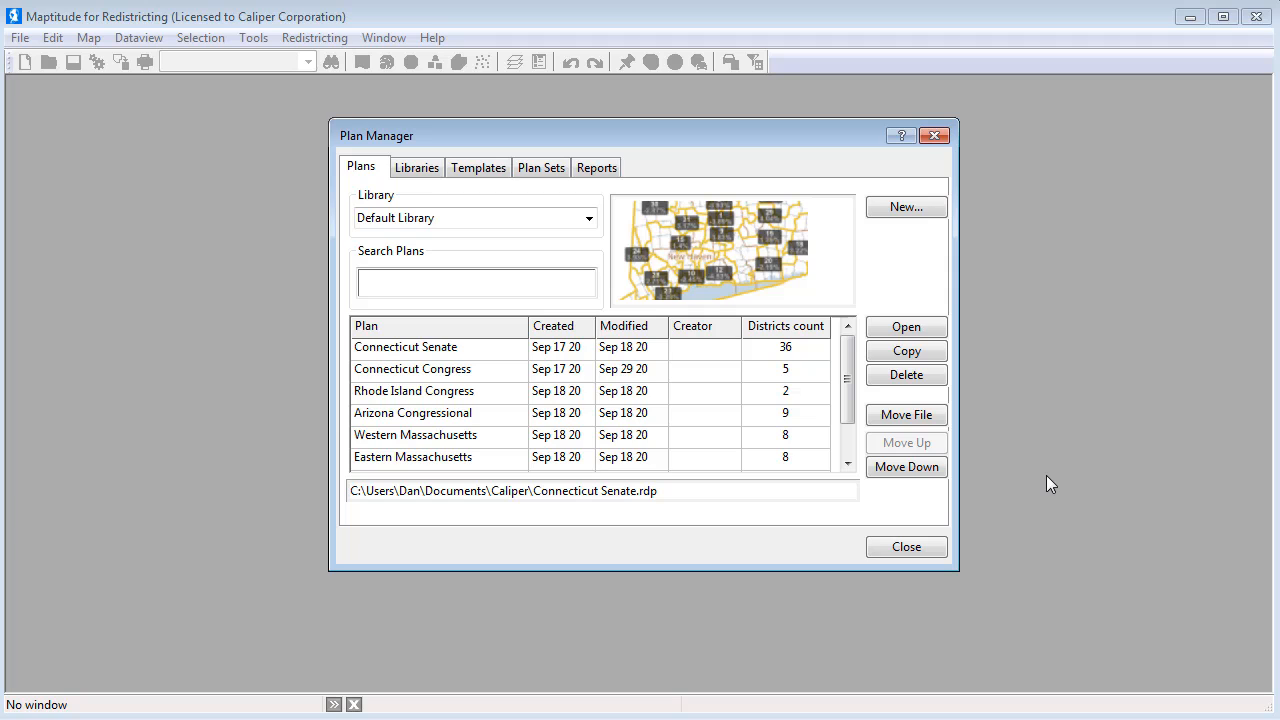
pyautogui.moveTo(593, 350)
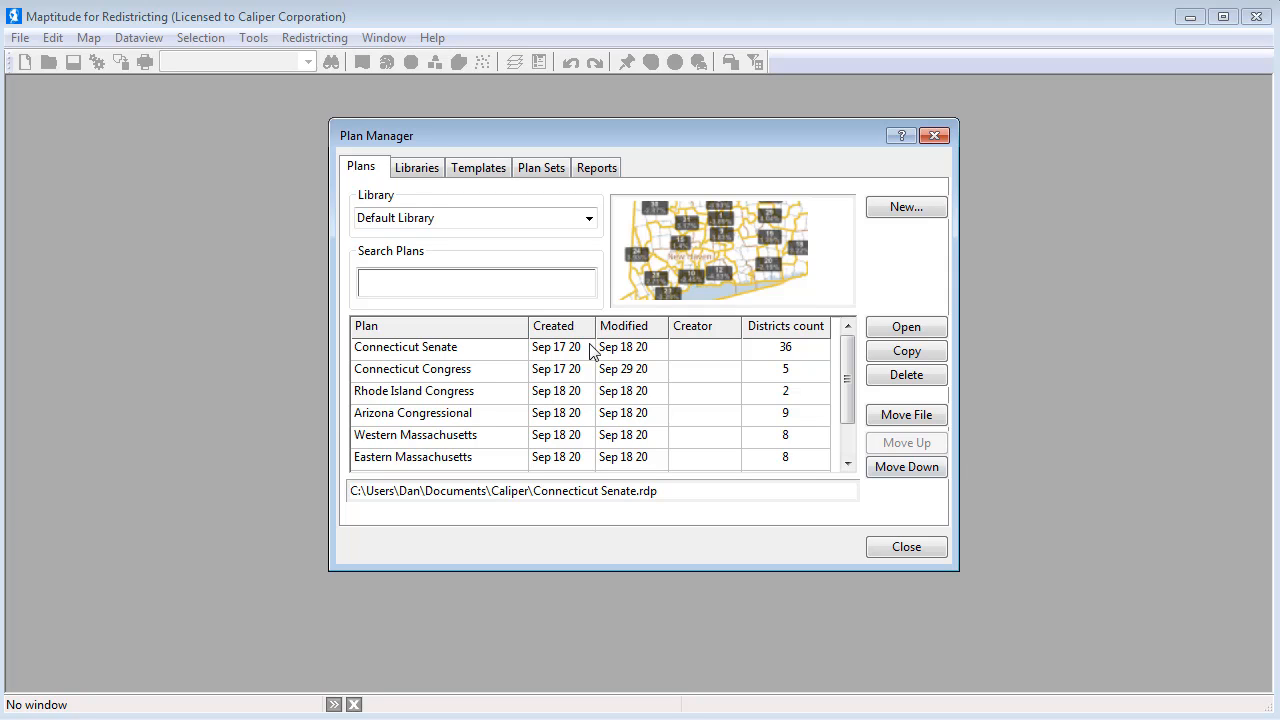
# Show the Libraries list in Plan Manager and select the State House Plans library
pyautogui.click(417, 167)
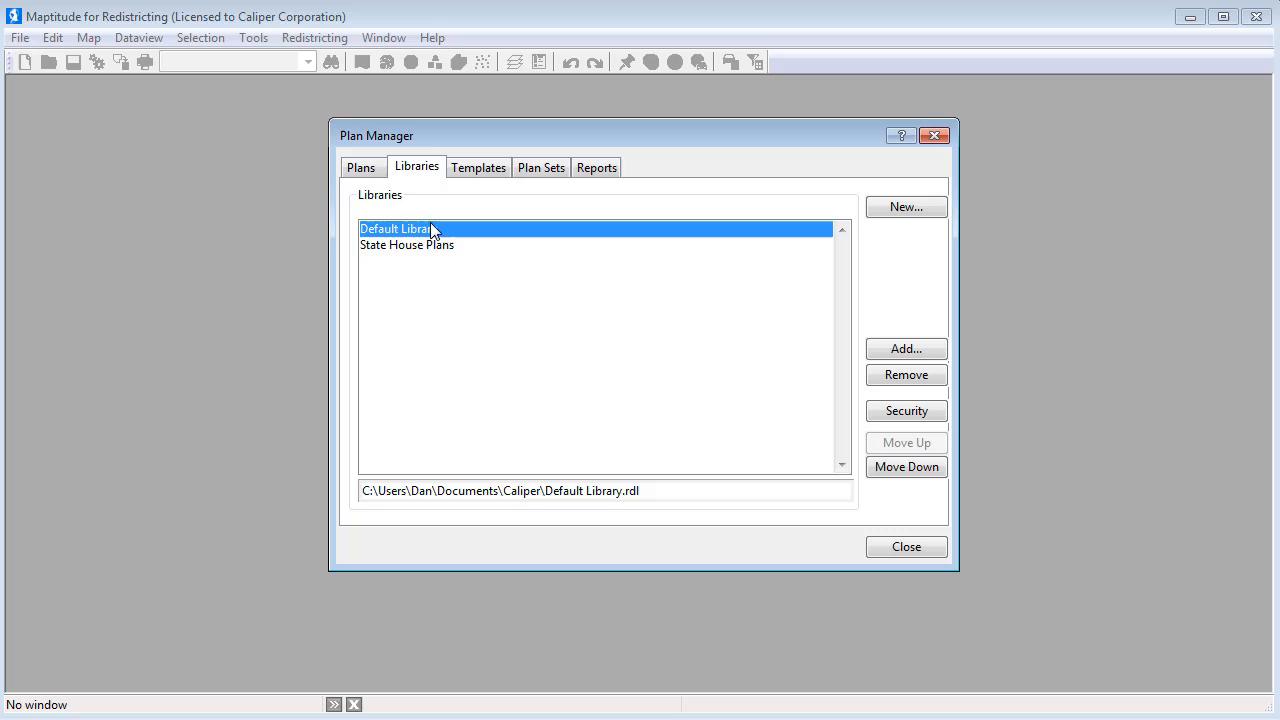
pyautogui.click(407, 245)
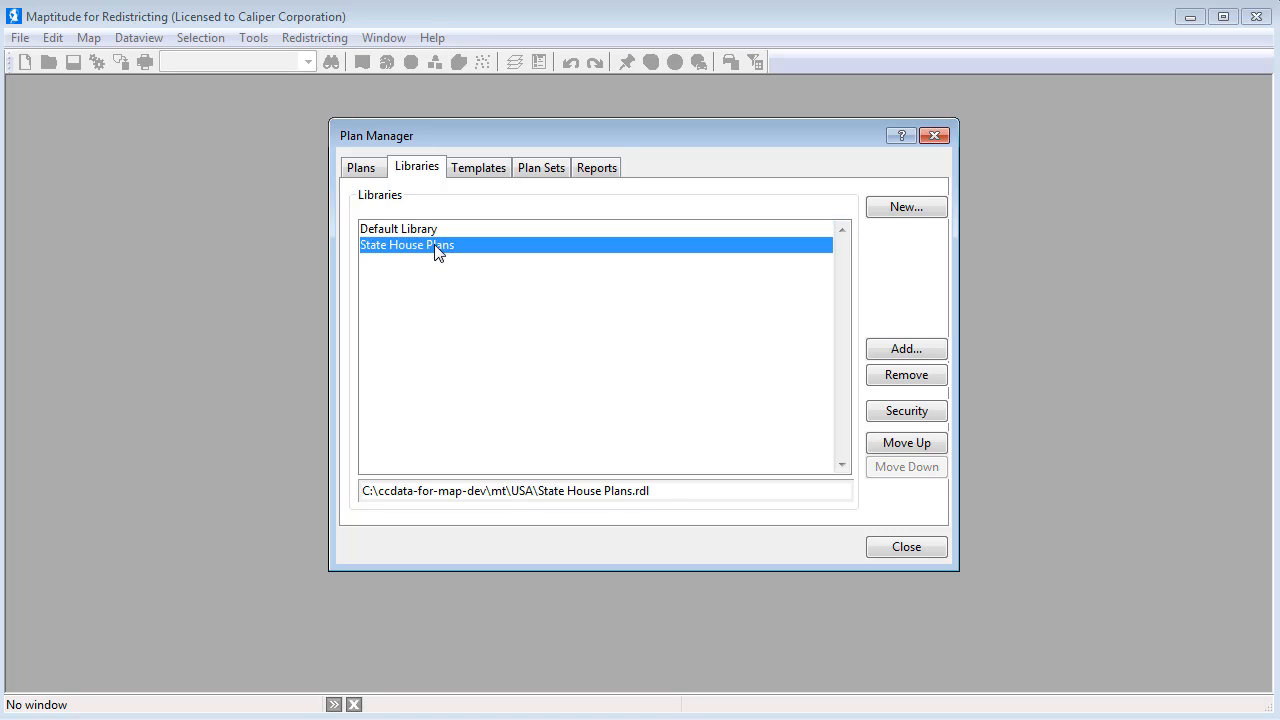
pyautogui.moveTo(906, 411)
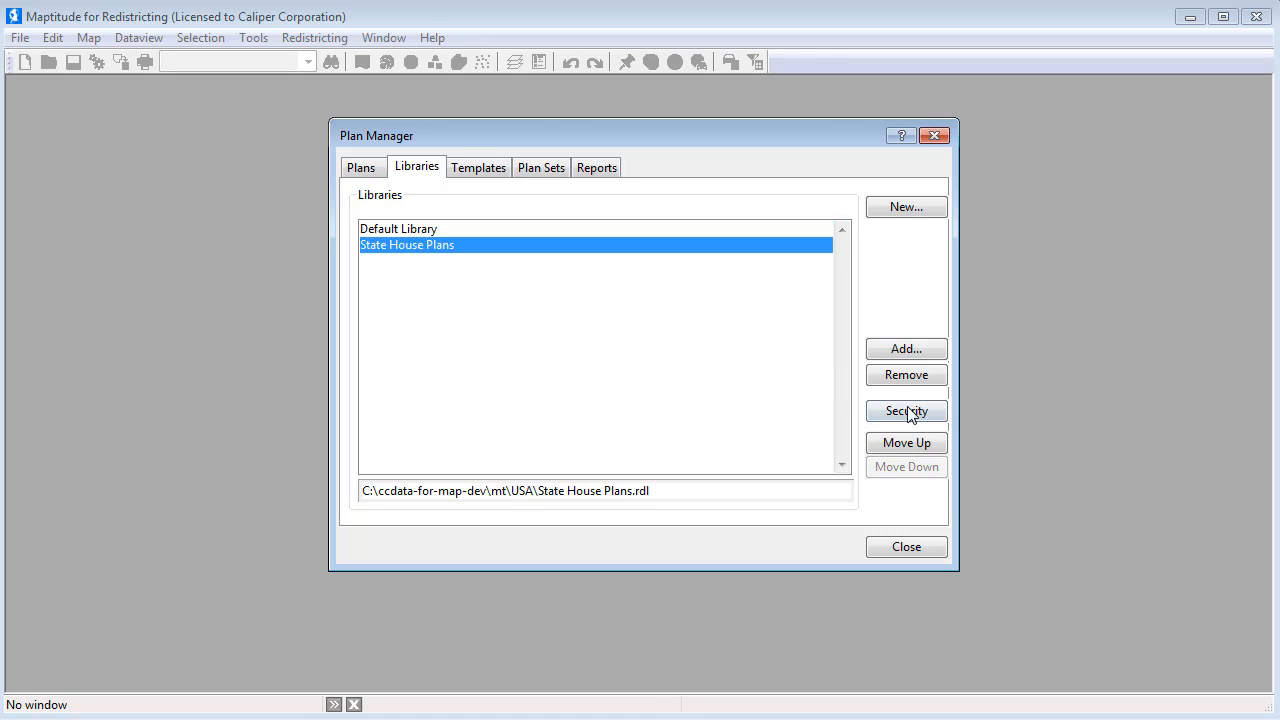
# Enable State House Plans library security with administrator login 'admin' and its password
pyautogui.click(905, 411)
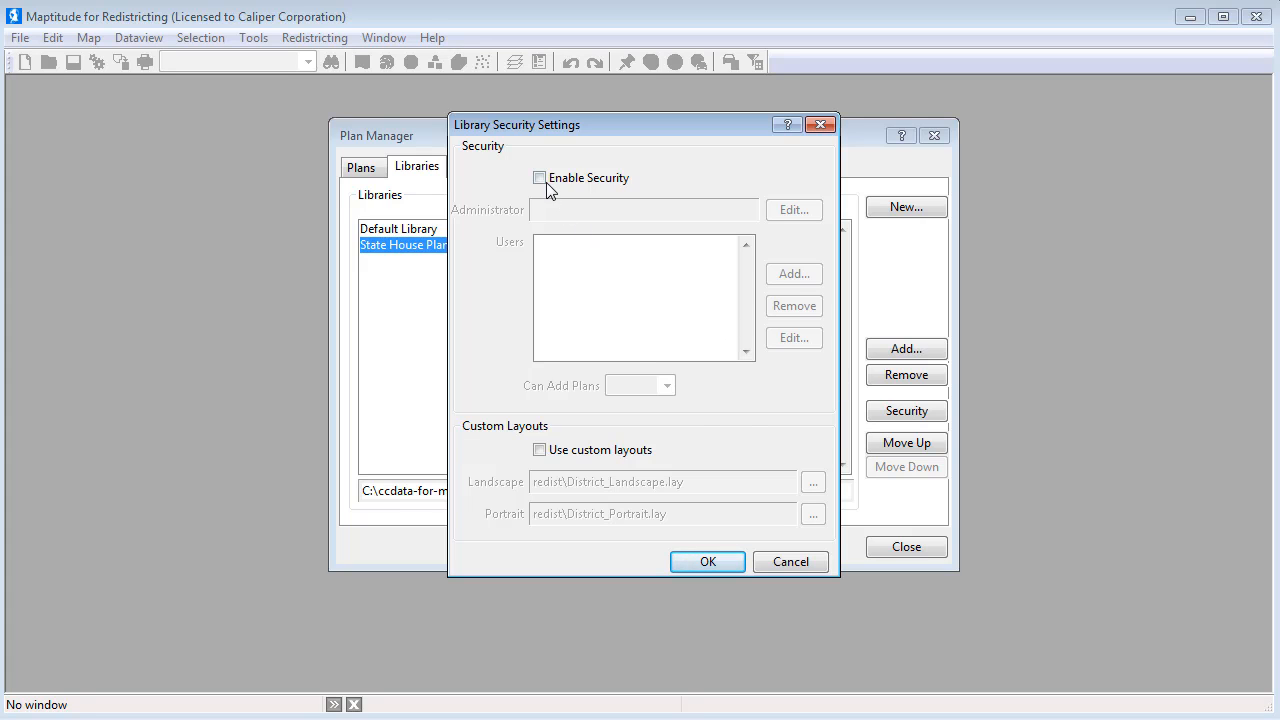
pyautogui.click(540, 178)
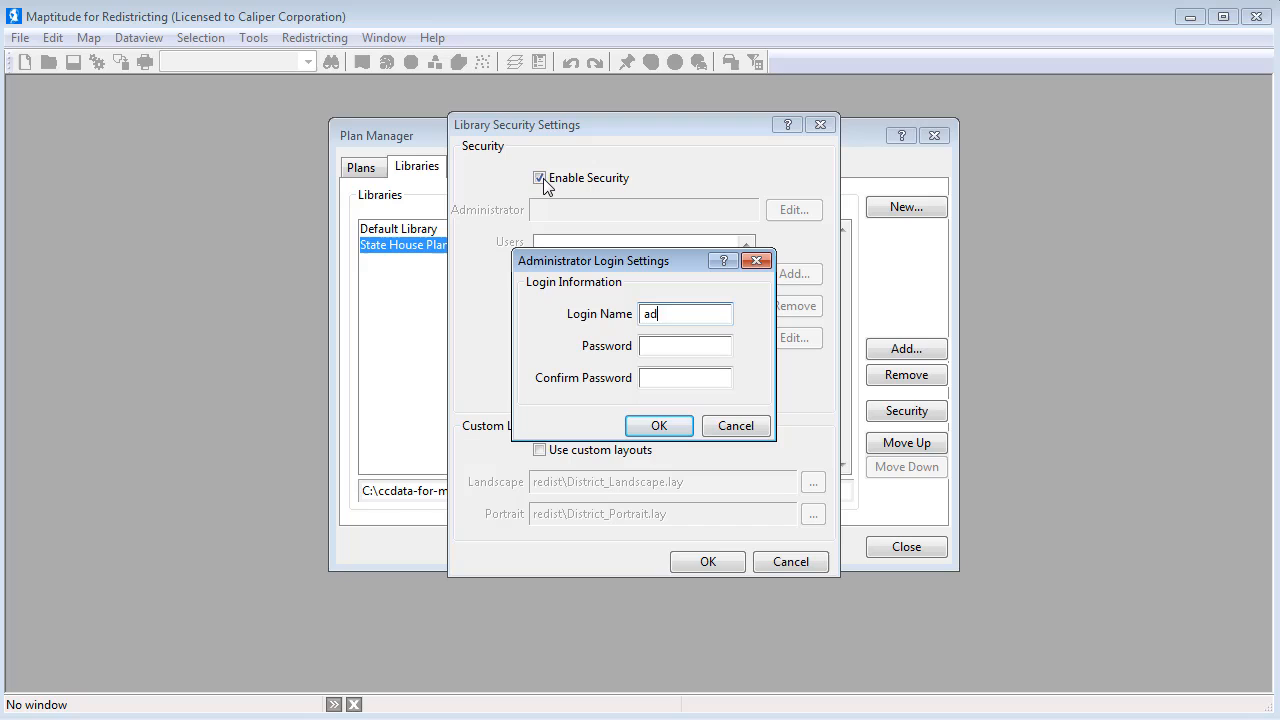
pyautogui.write('min')
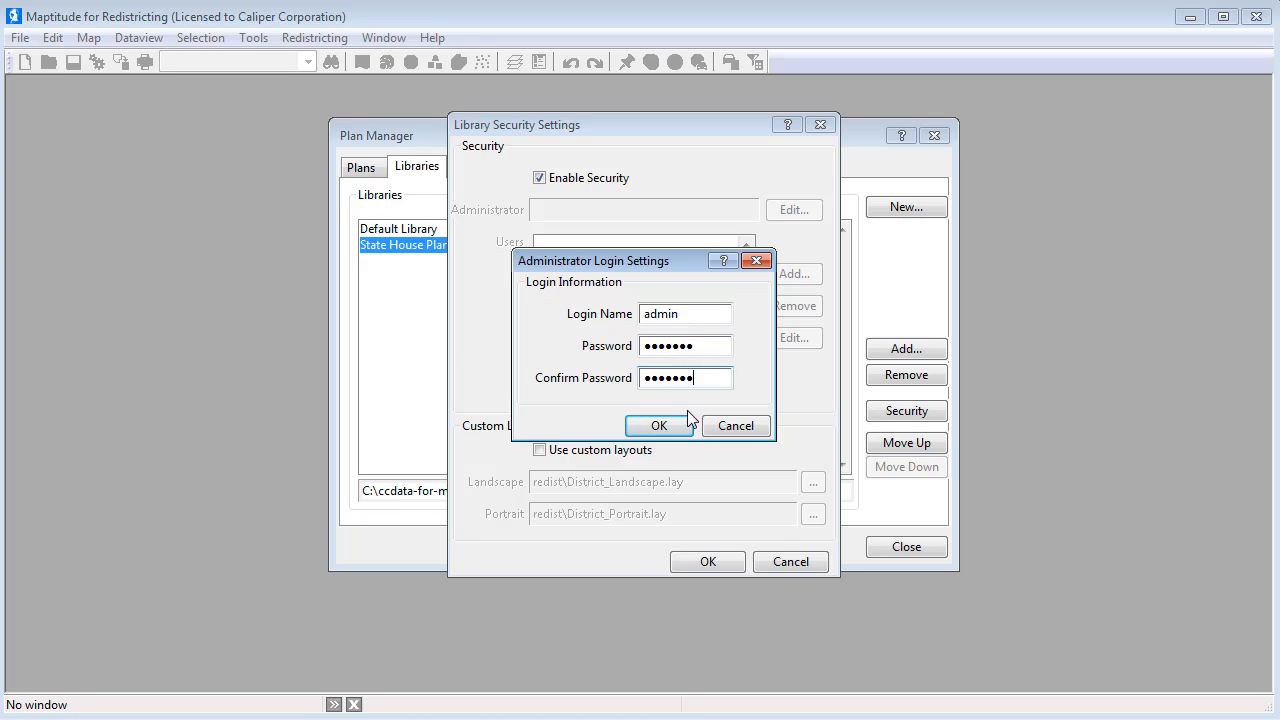
pyautogui.click(658, 425)
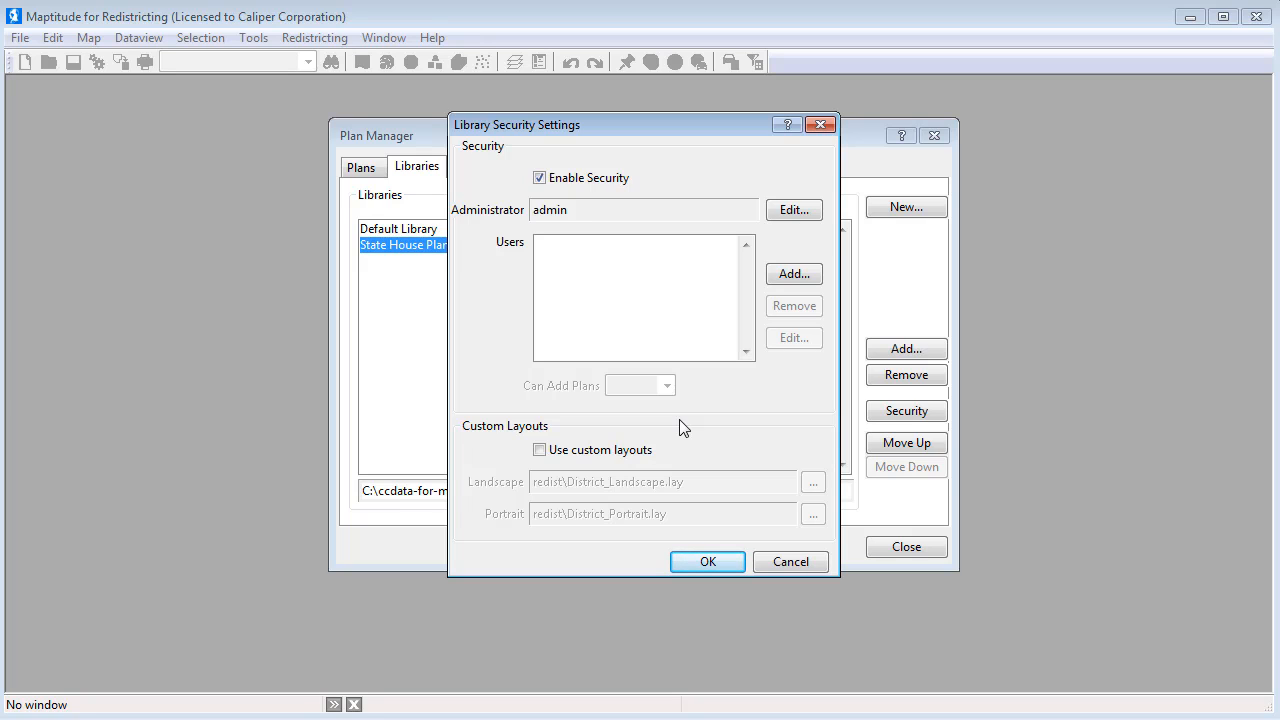
# Add library user 'Tracy' with a password and set Can Add Plans to Yes
pyautogui.click(793, 273)
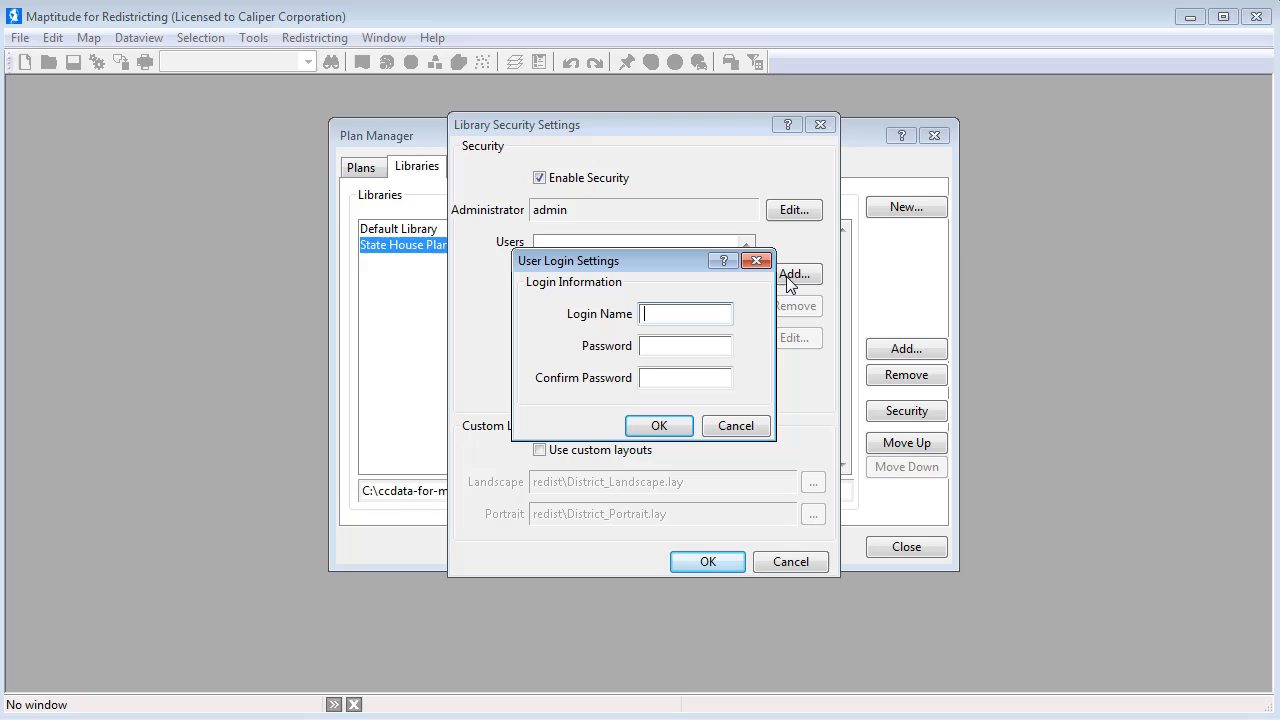
pyautogui.write('Tracy')
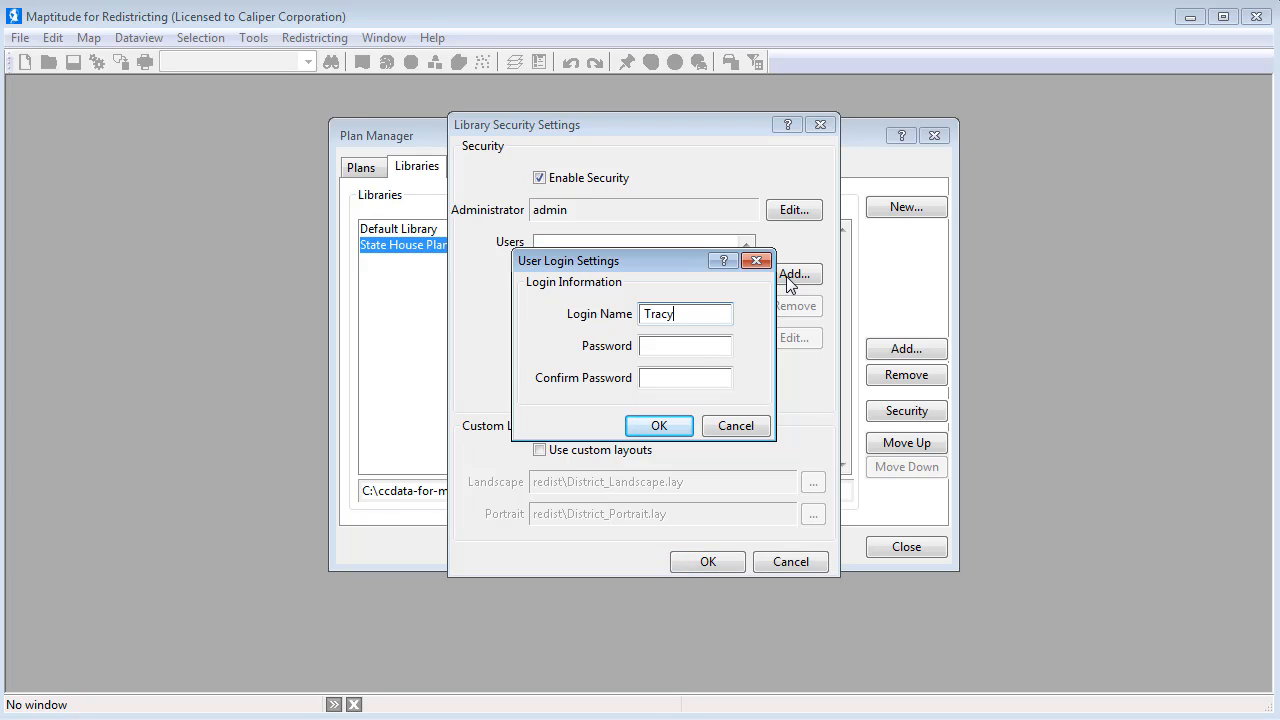
pyautogui.click(685, 345)
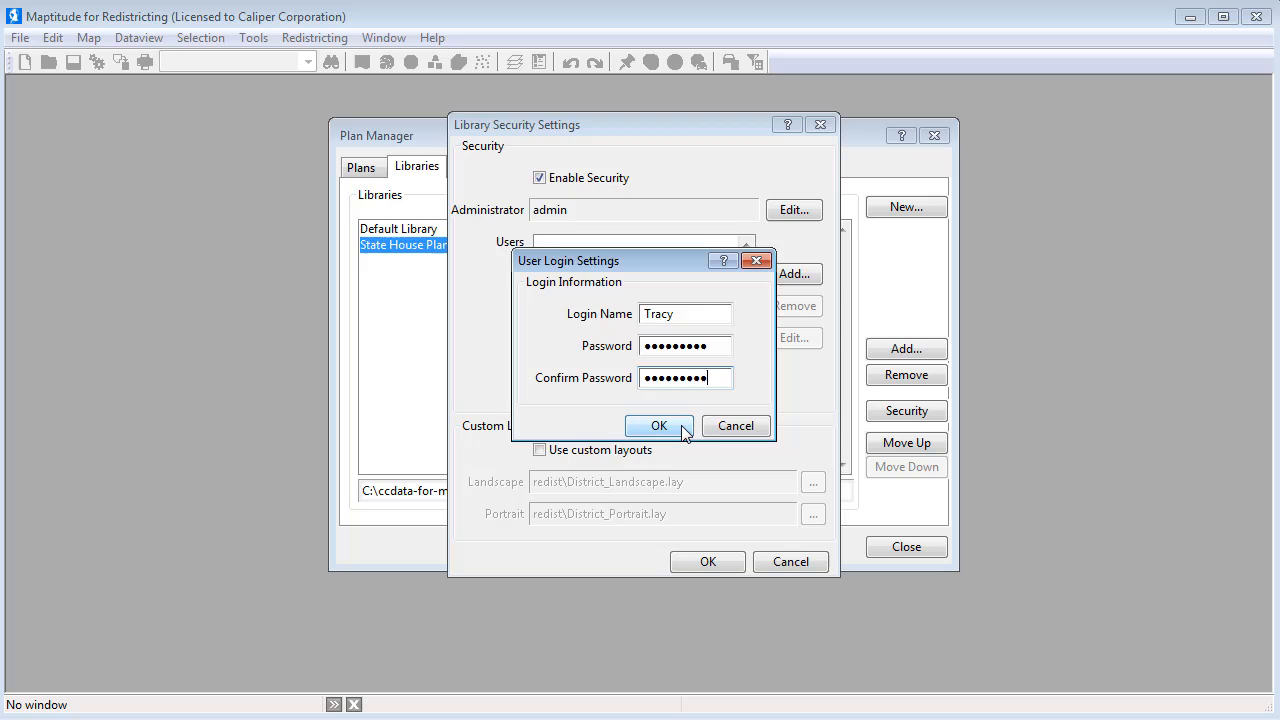
pyautogui.click(658, 425)
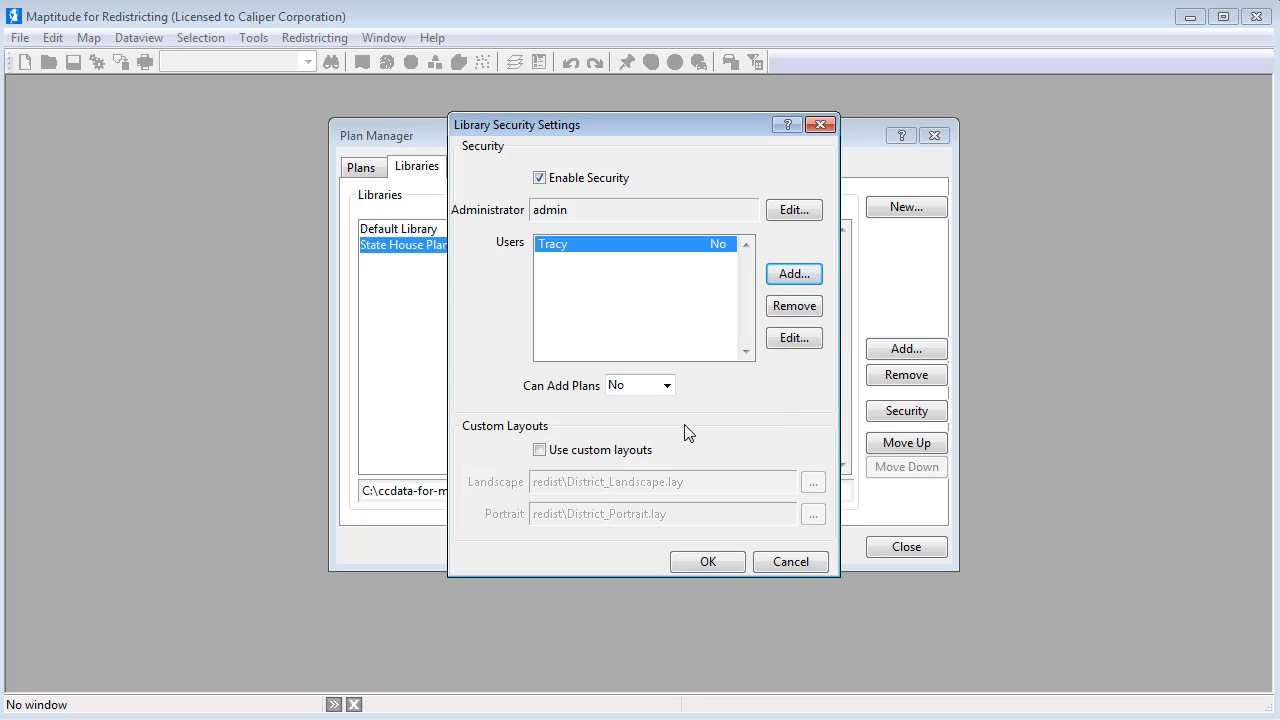
pyautogui.click(667, 385)
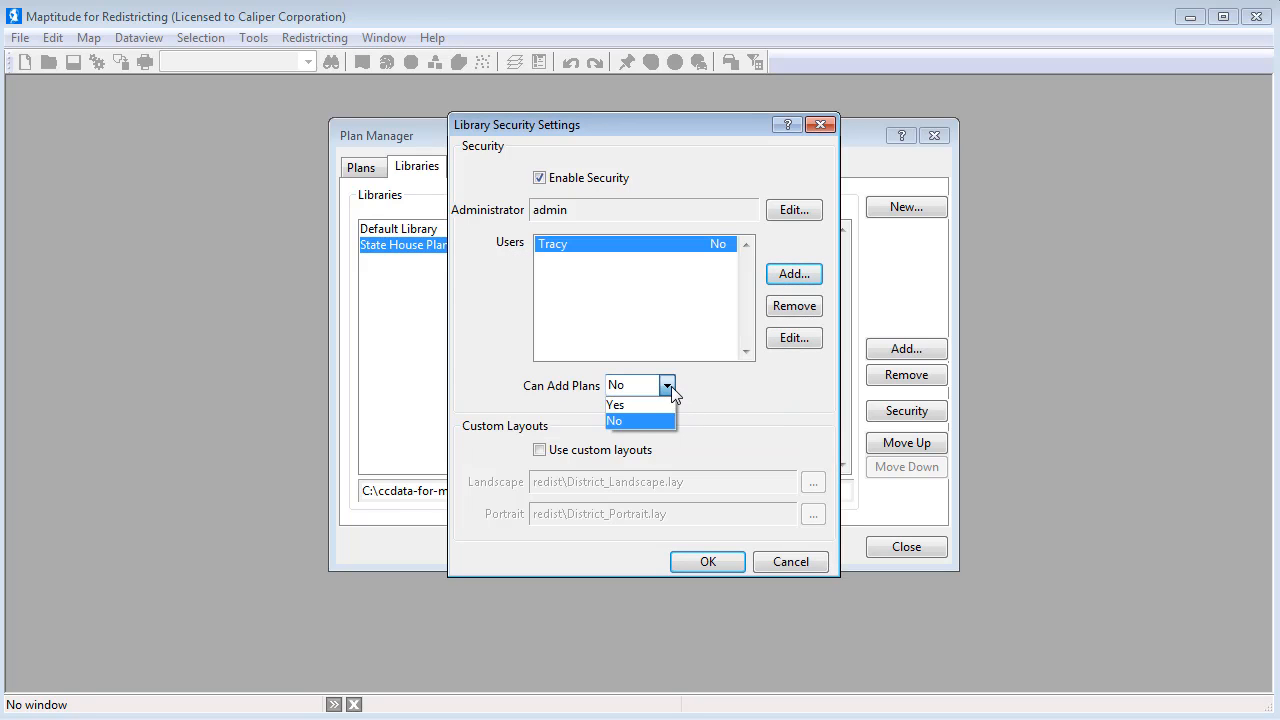
pyautogui.click(616, 404)
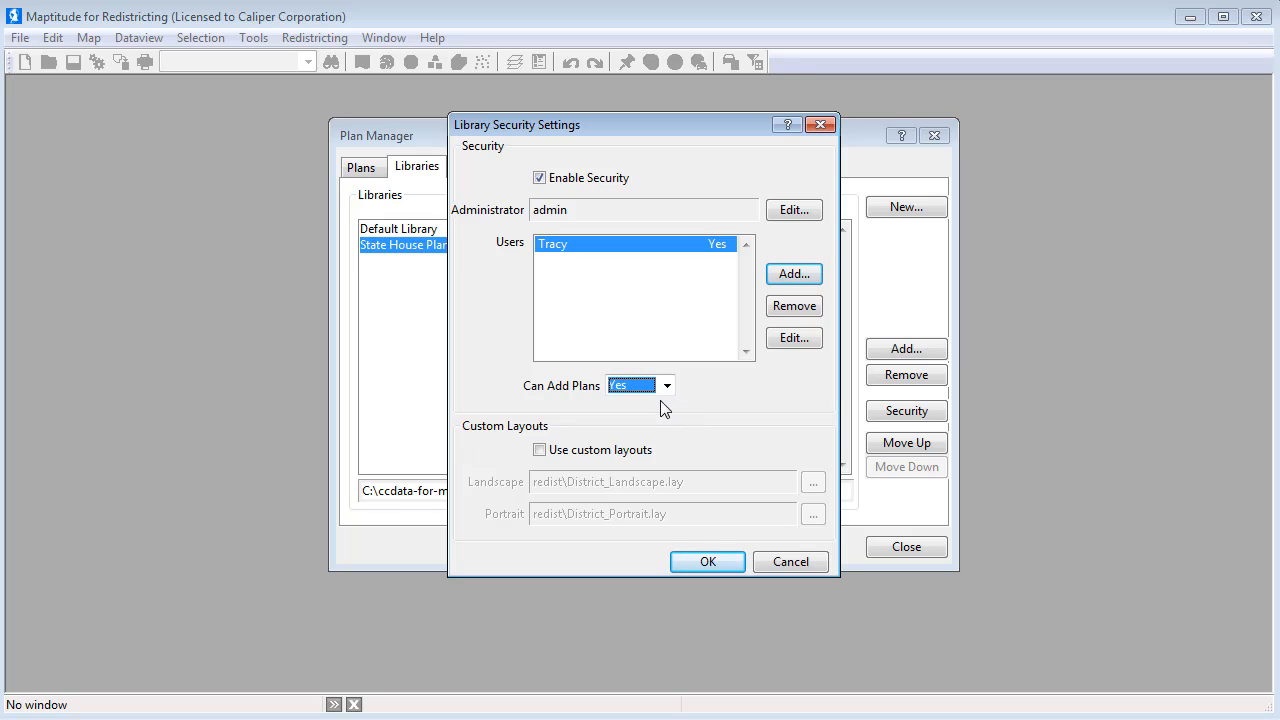
# Add library user 'Mike' with a password and save the library security settings
pyautogui.click(793, 273)
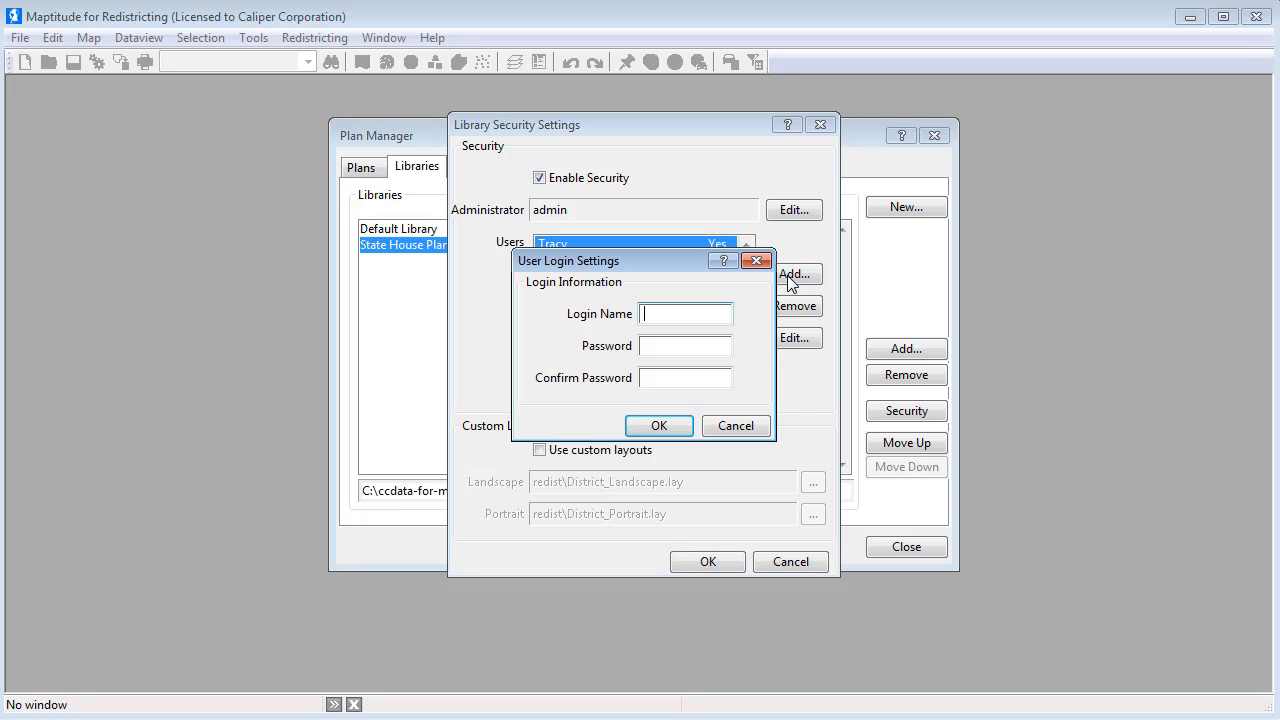
pyautogui.write('Mike')
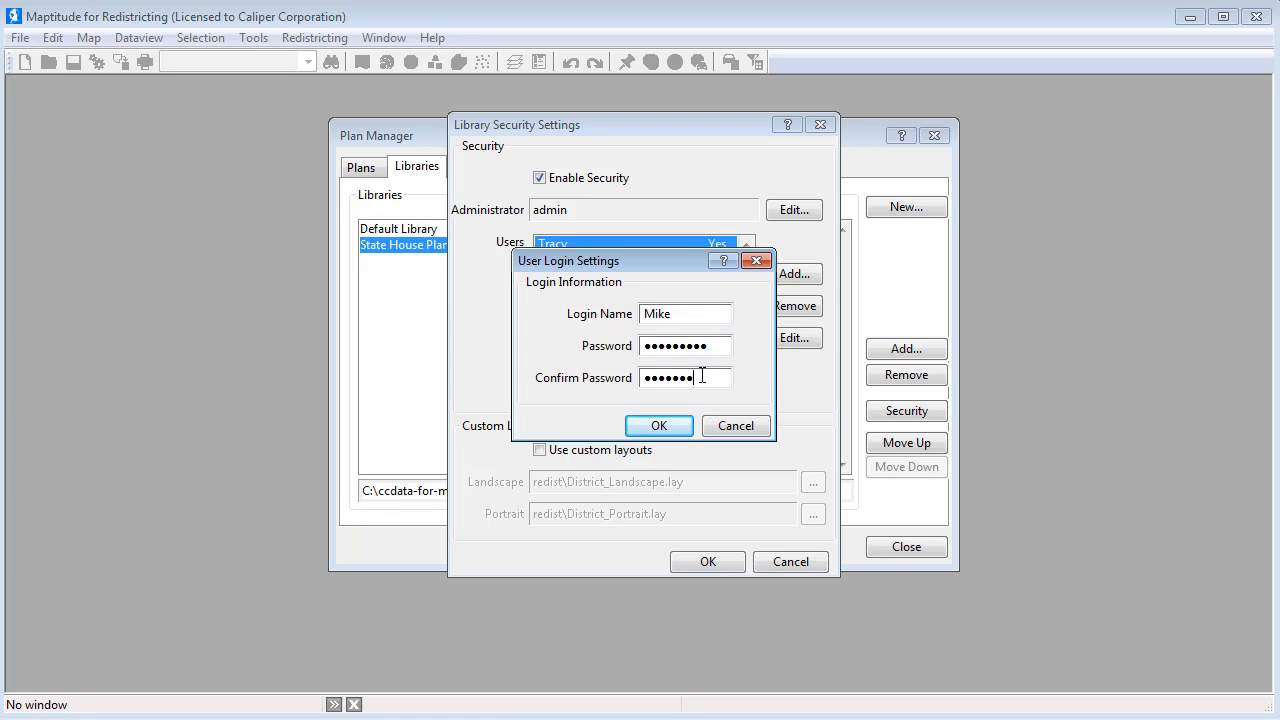
pyautogui.click(658, 425)
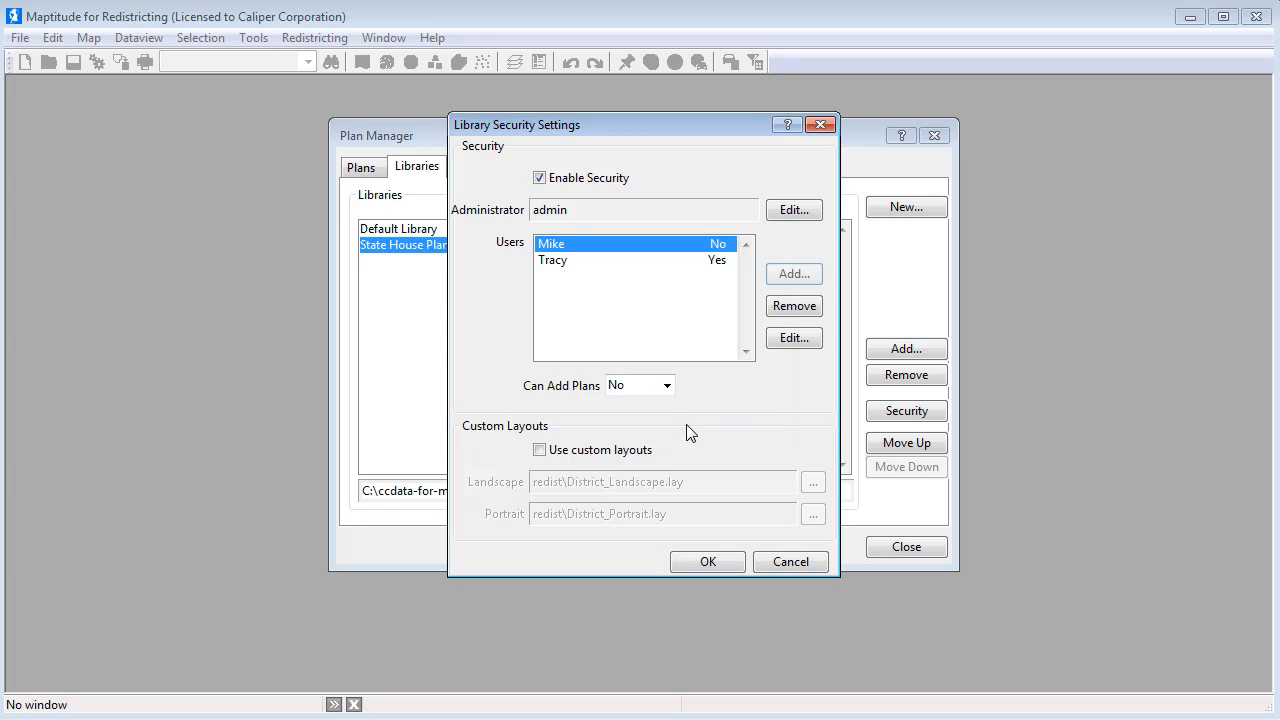
pyautogui.moveTo(793, 273)
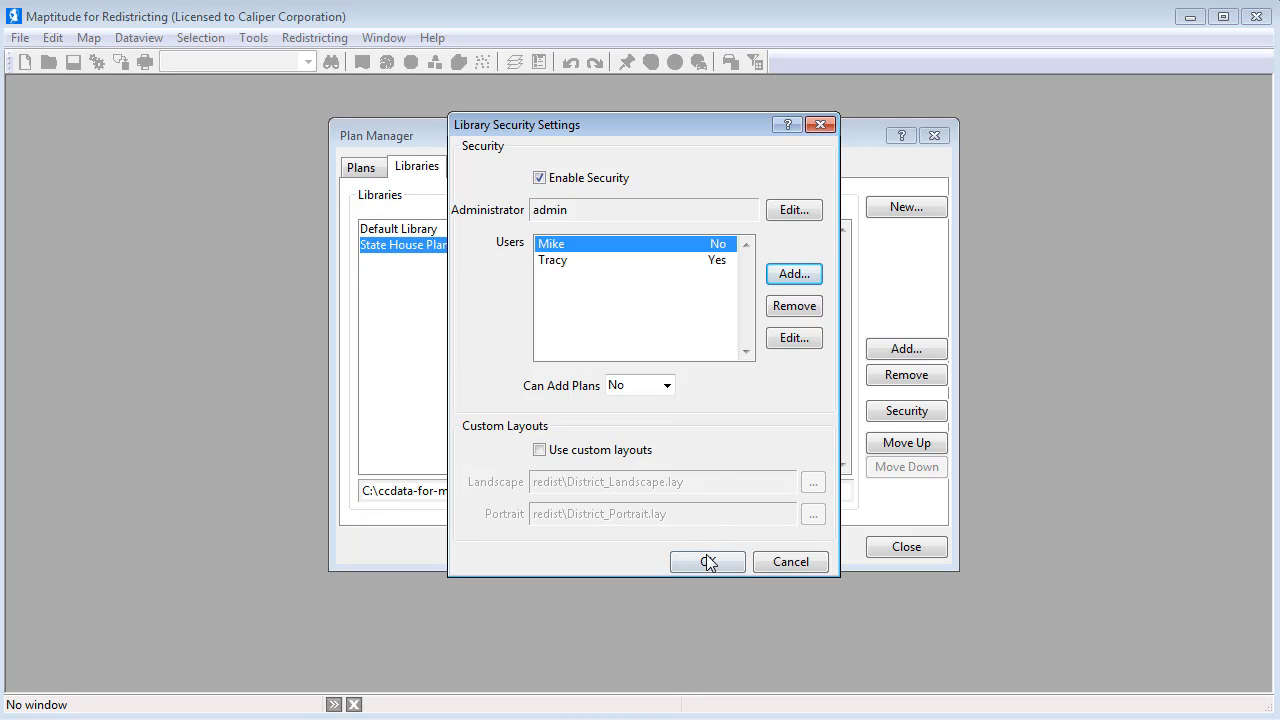
pyautogui.click(707, 561)
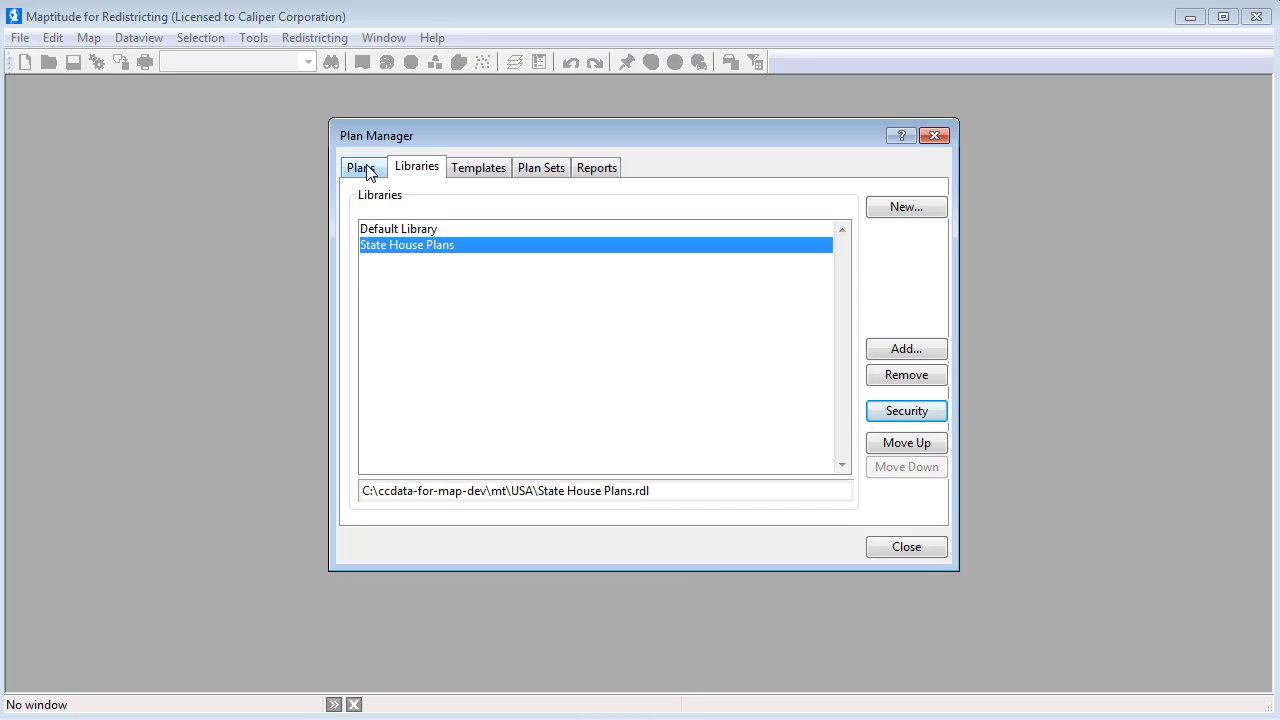
# Open Colorado House Plan 2 from the plan list and show the Redistricting menu
pyautogui.click(361, 167)
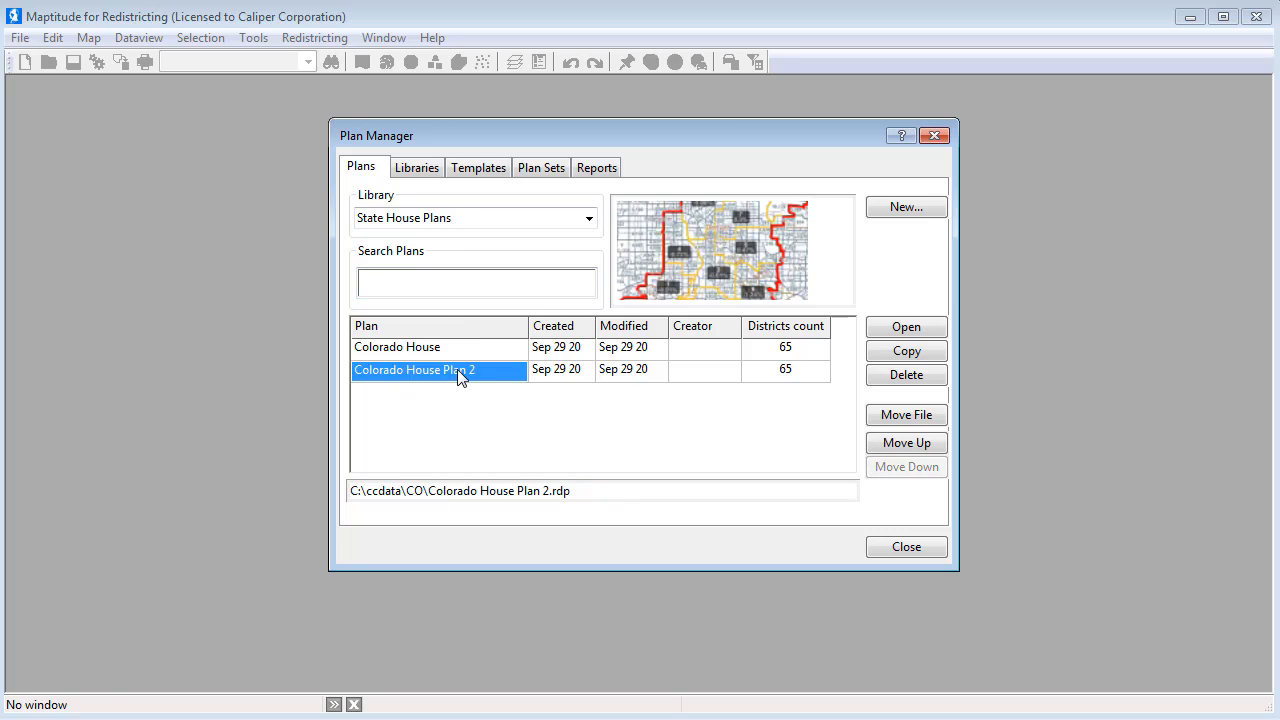
pyautogui.click(905, 326)
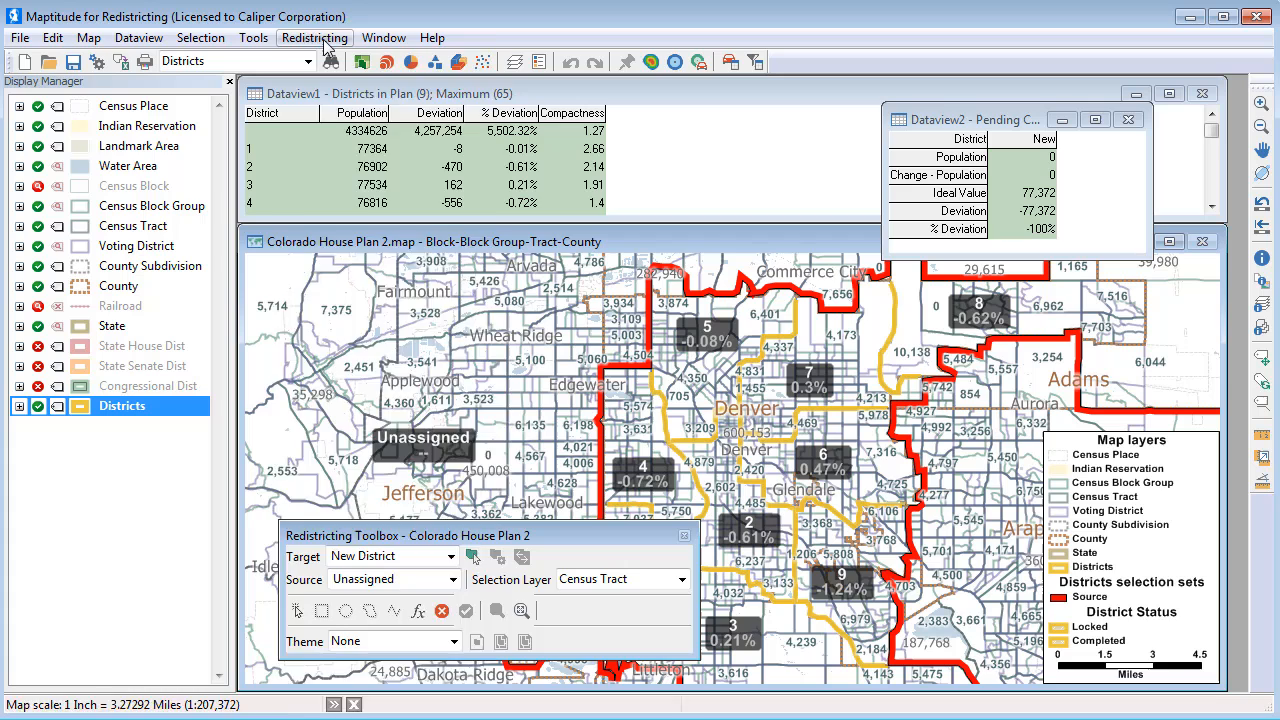
pyautogui.click(314, 37)
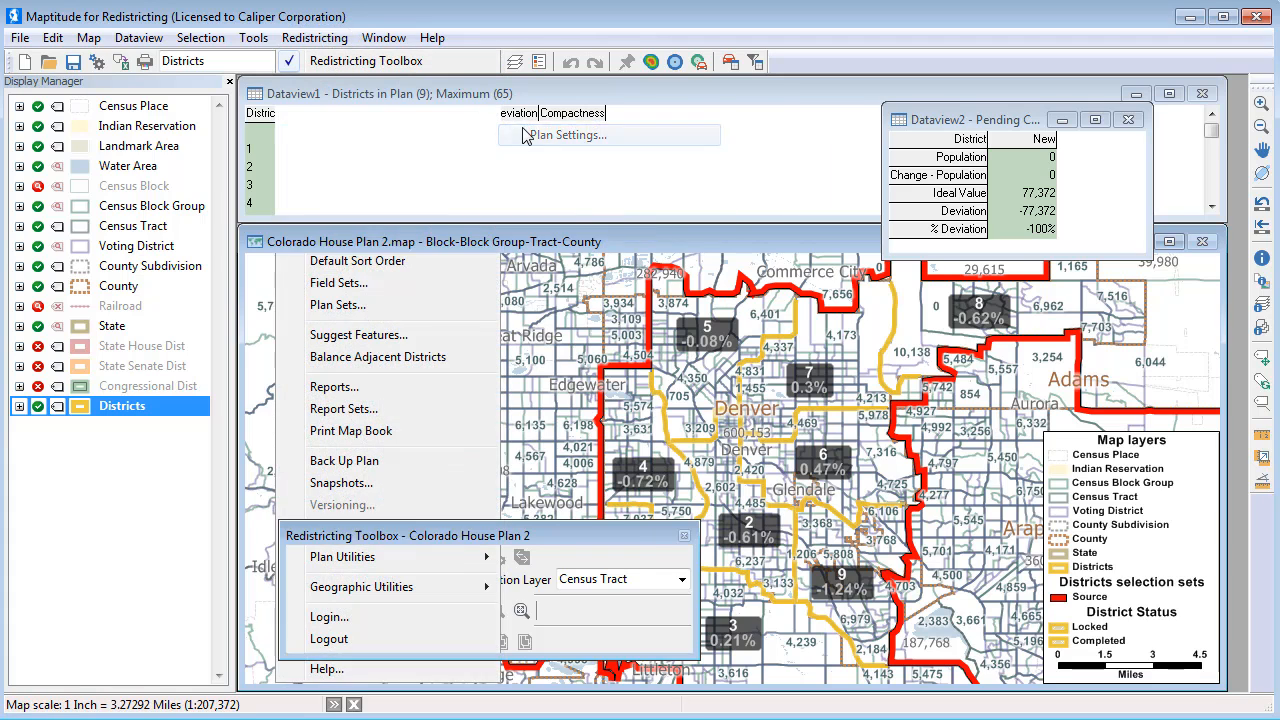
# In Plan Settings, enable plan security, restrict editing to Tracy, and restrict viewing
pyautogui.click(567, 134)
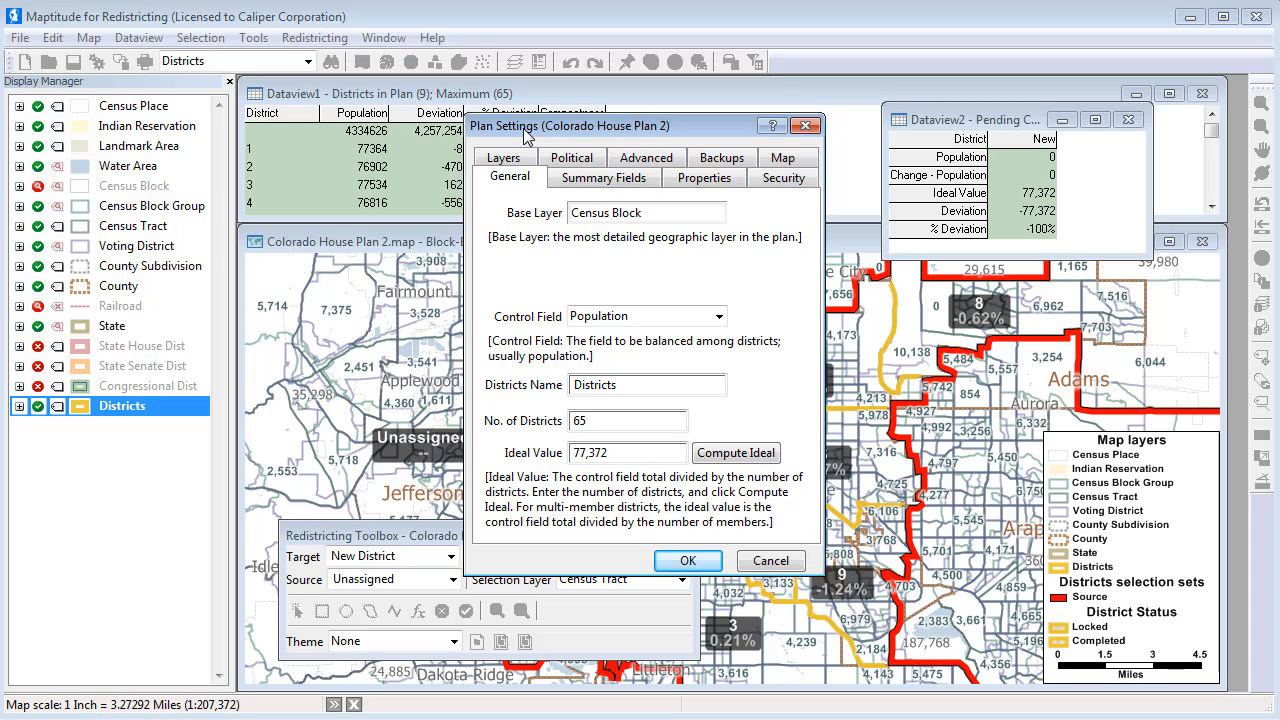
pyautogui.click(784, 177)
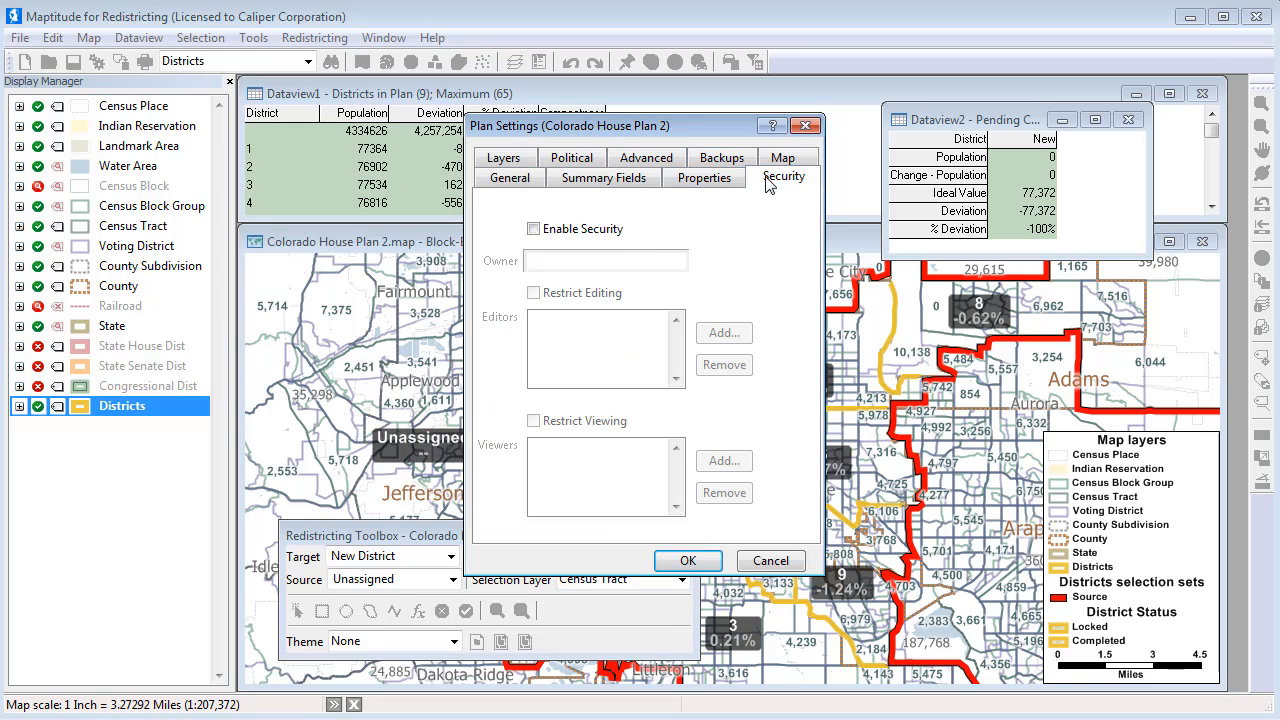
pyautogui.click(533, 228)
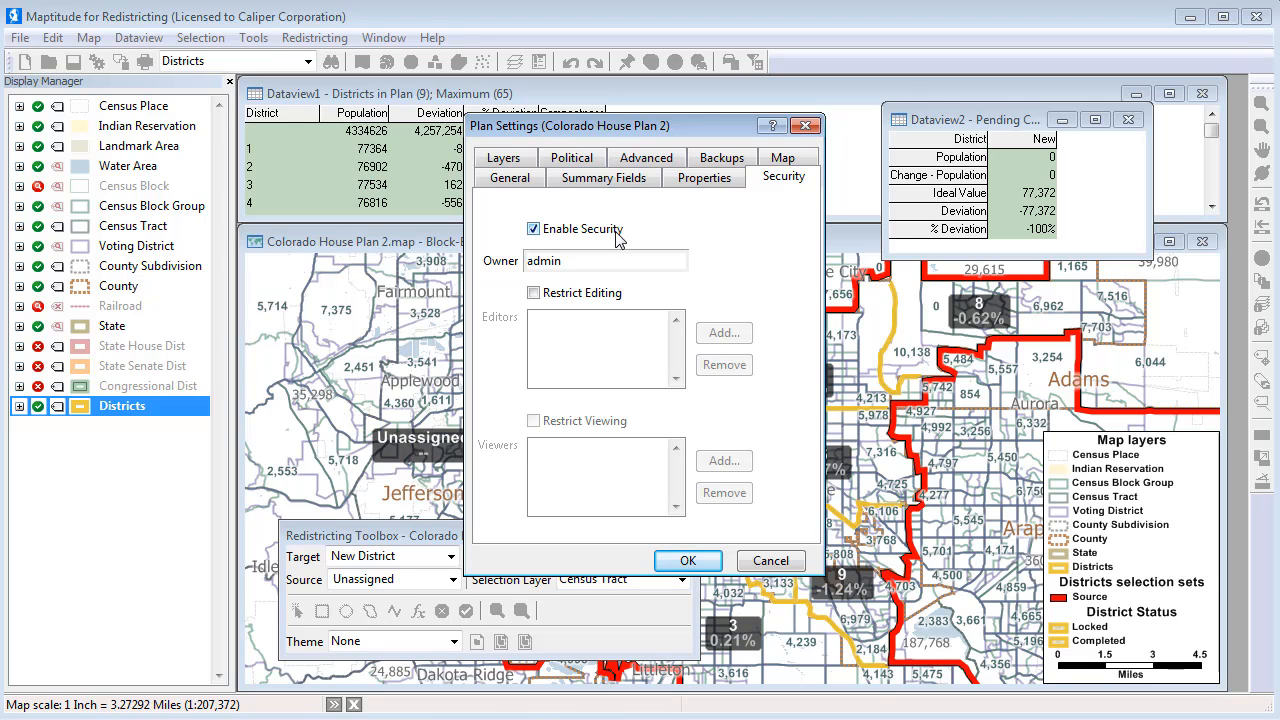
pyautogui.click(533, 293)
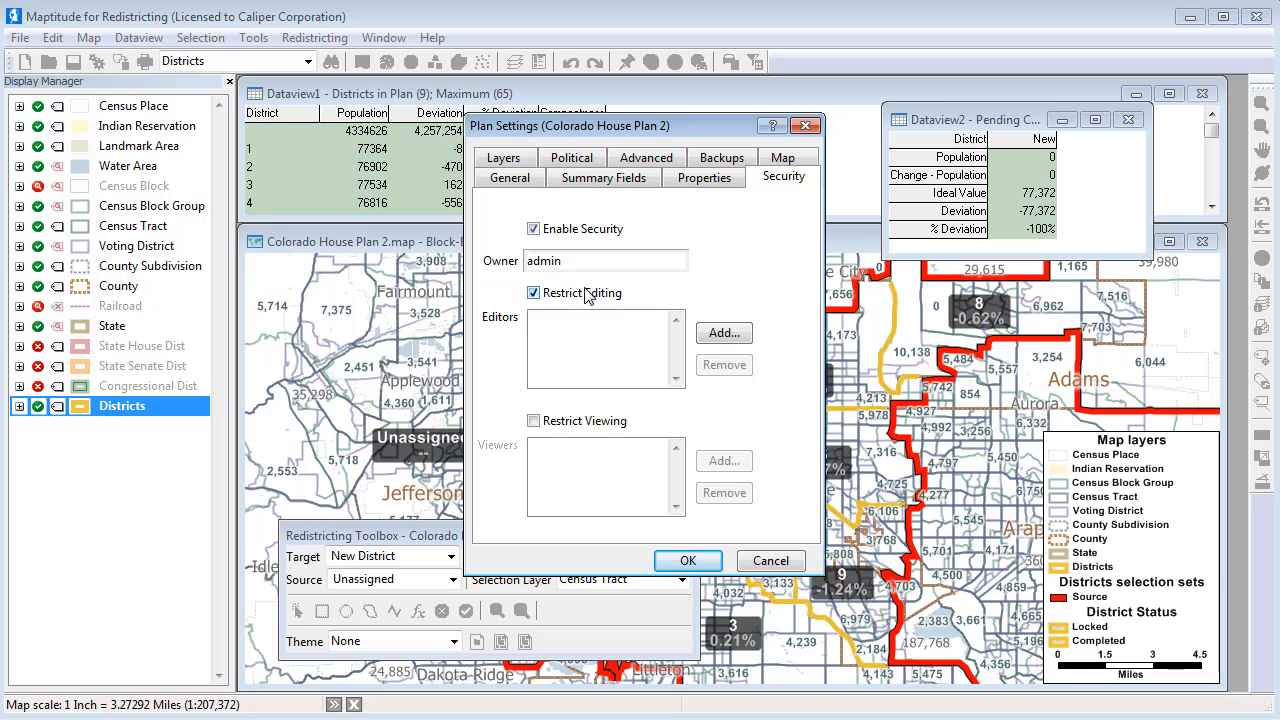
pyautogui.click(723, 333)
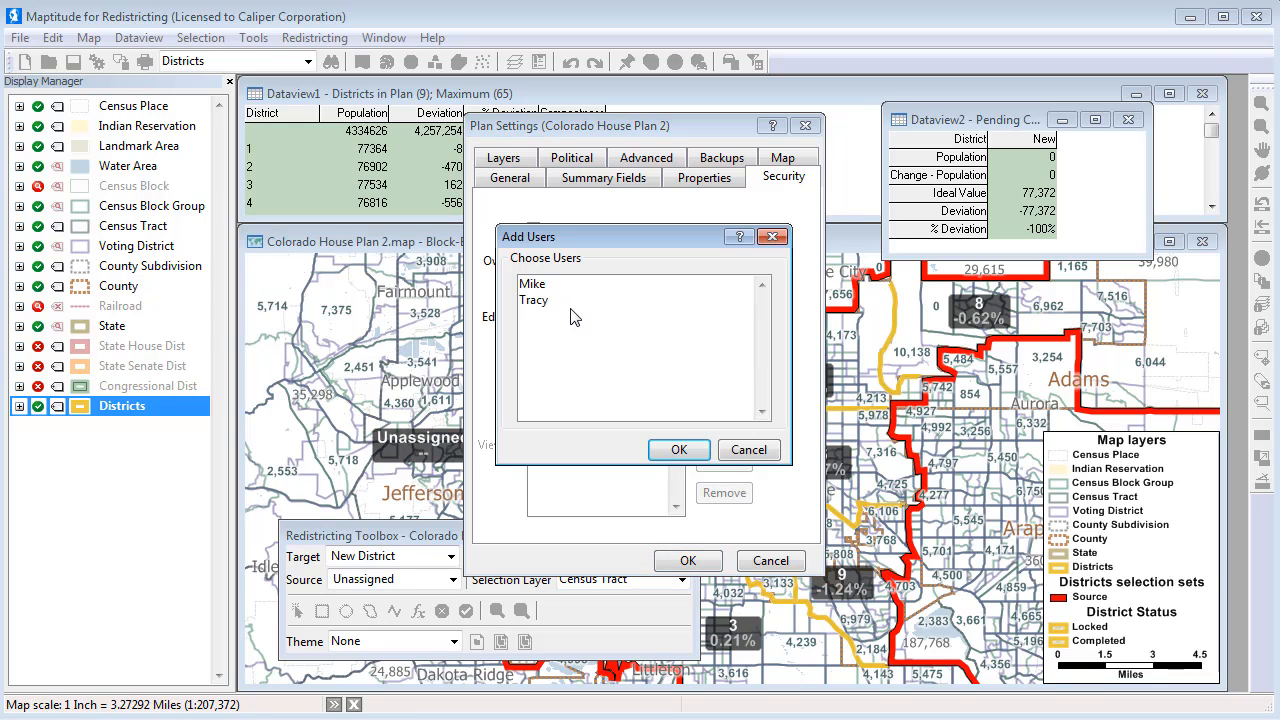
pyautogui.click(678, 449)
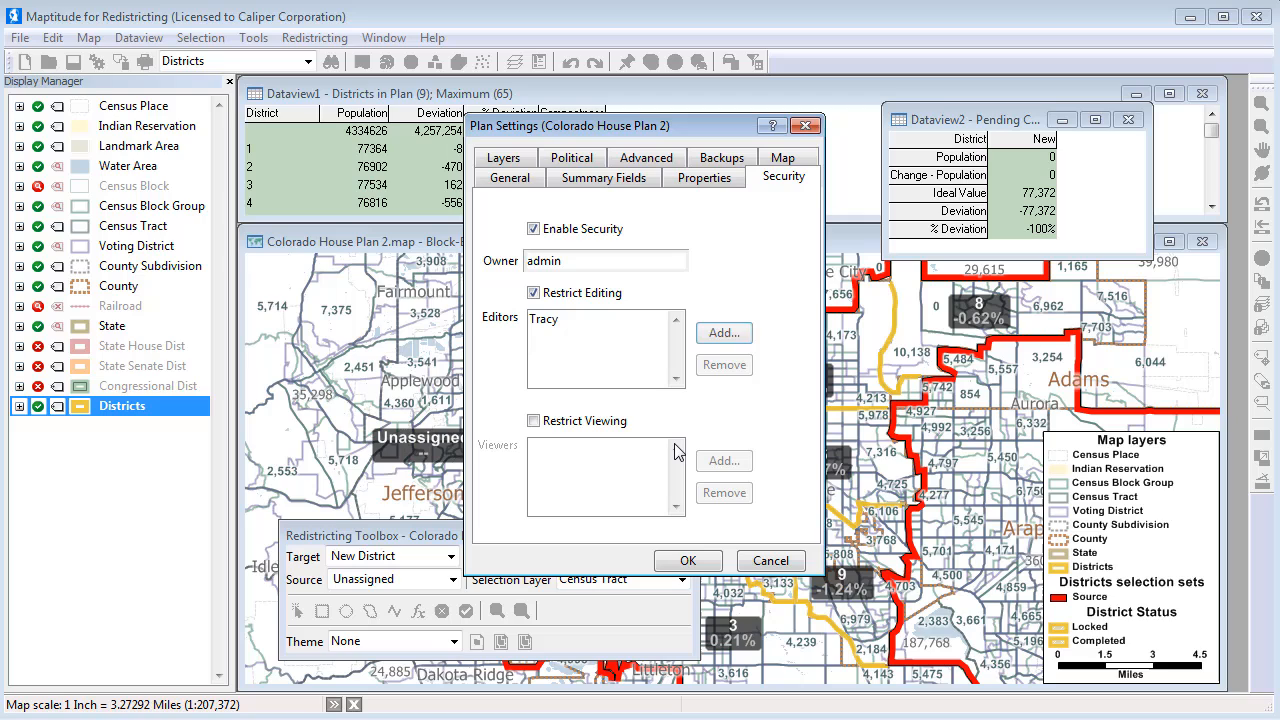
pyautogui.moveTo(723, 332)
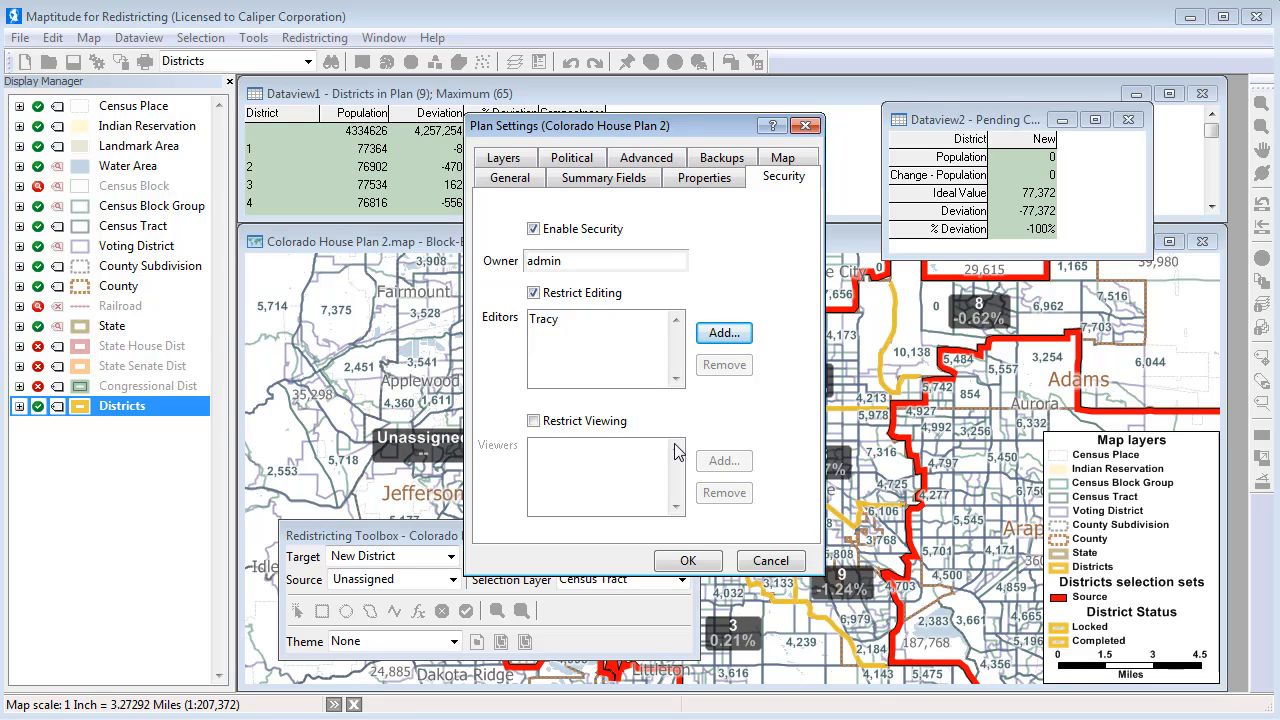
pyautogui.click(533, 420)
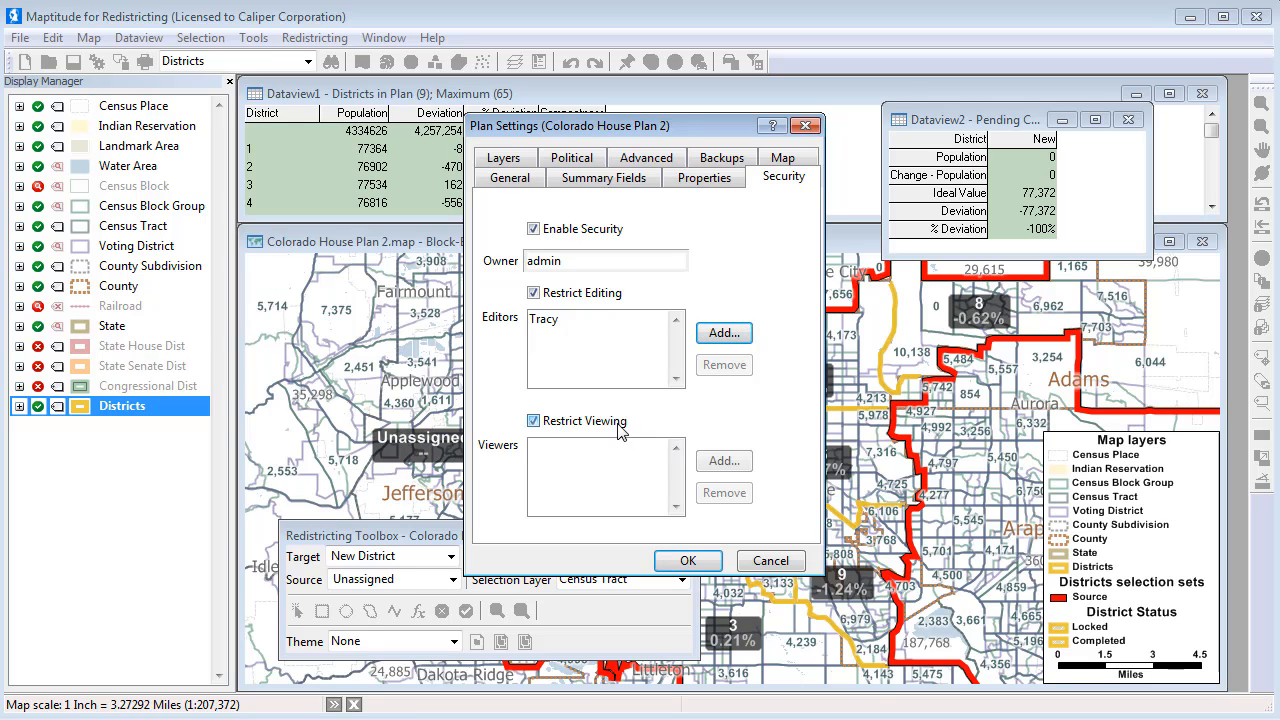
pyautogui.click(723, 332)
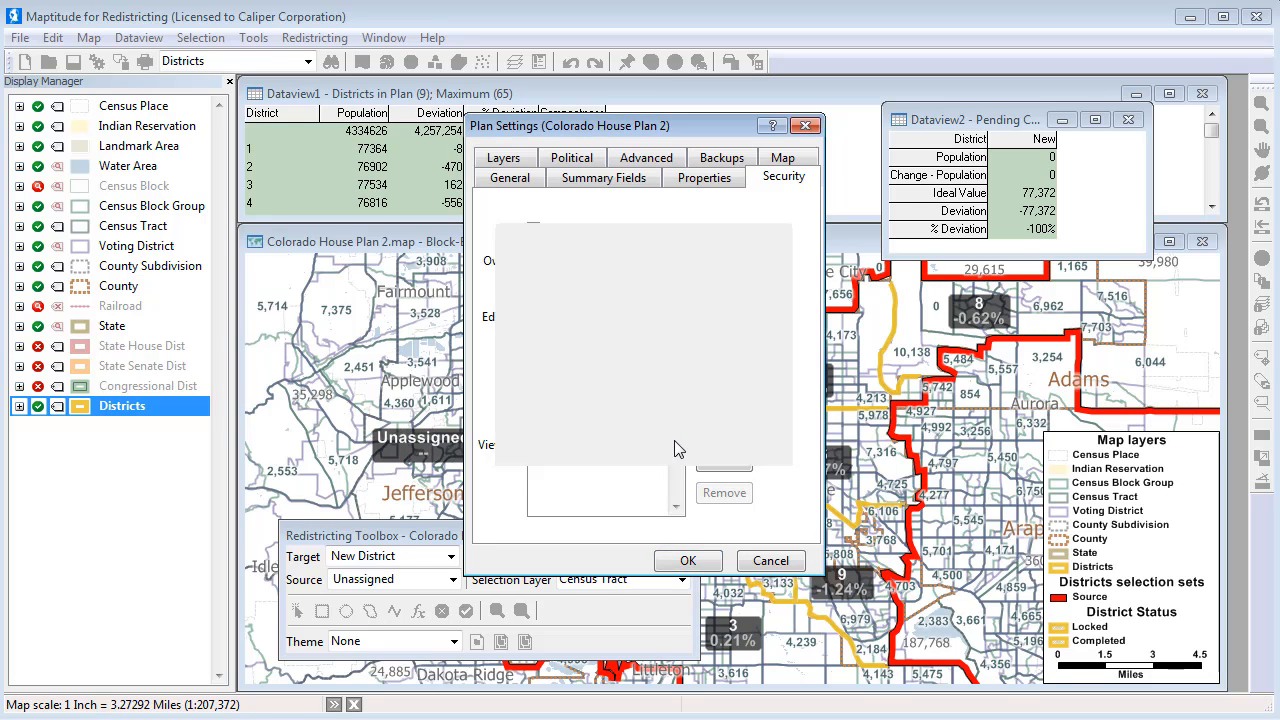
pyautogui.click(688, 560)
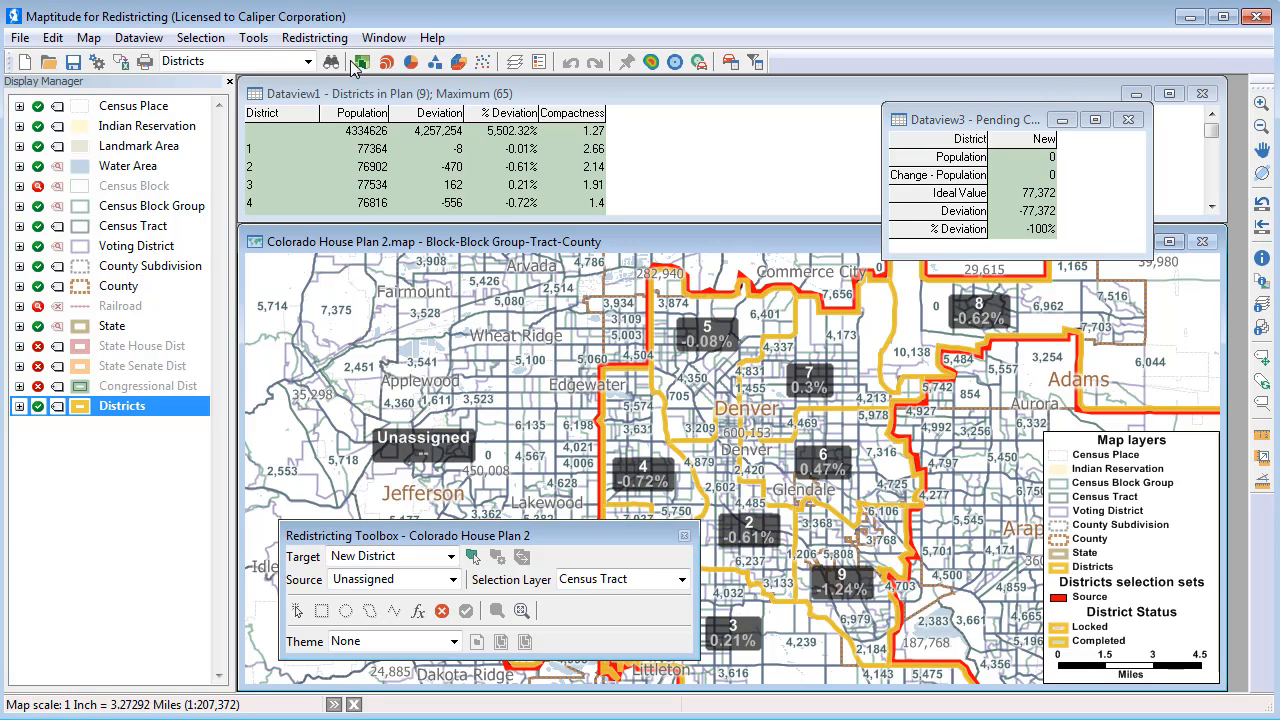
# Close Colorado House Plan 2 and dismiss the Plan Manager
pyautogui.click(314, 37)
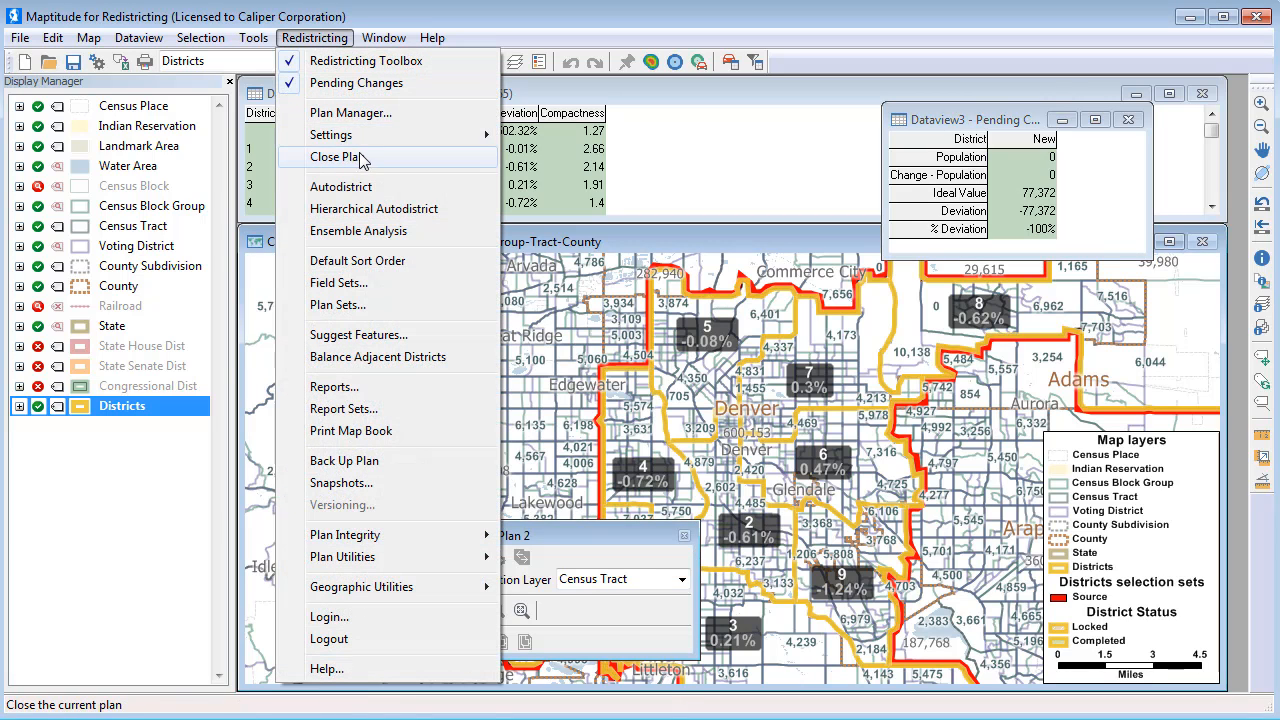
pyautogui.click(351, 112)
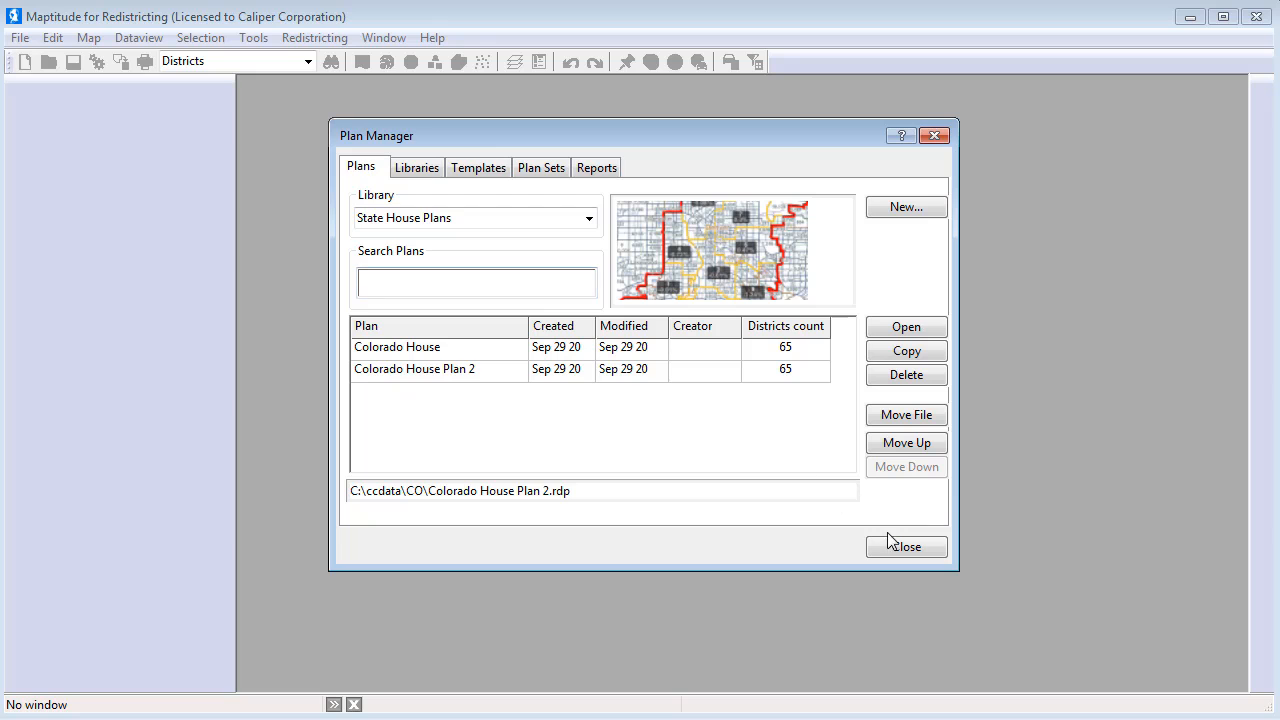
pyautogui.click(905, 546)
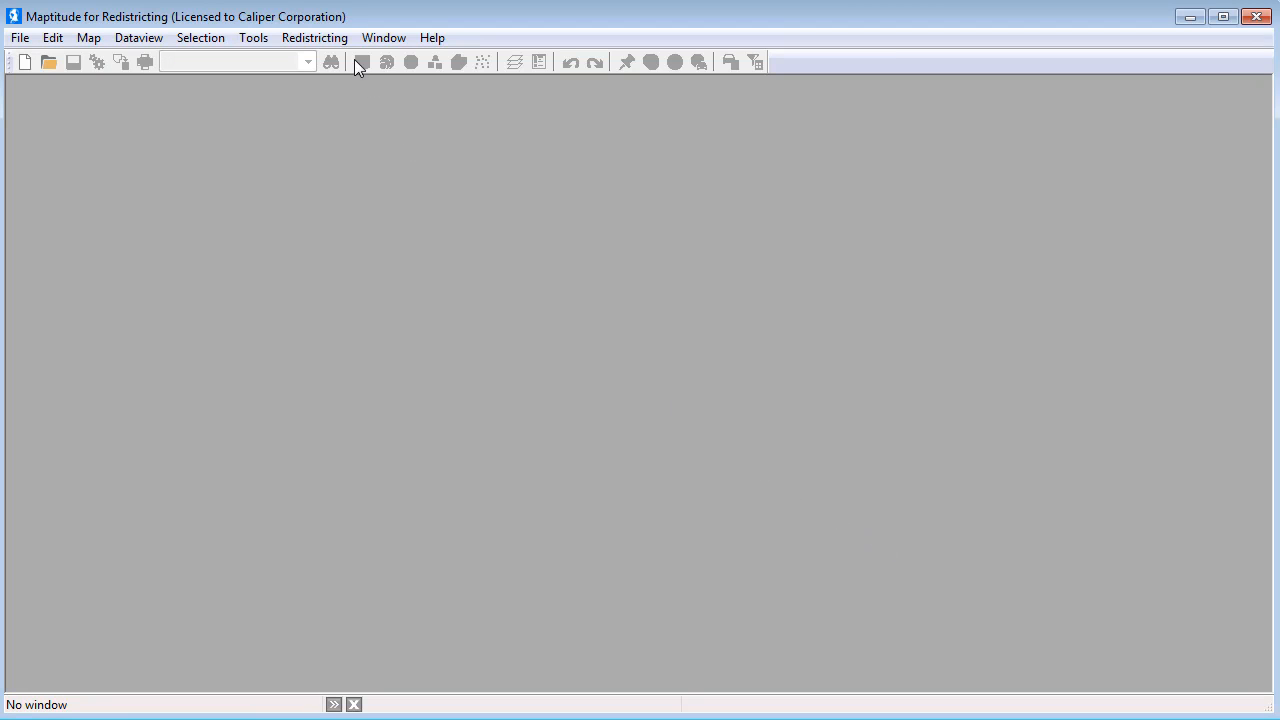
# Log out the current user and bring up the Redistricting login prompt
pyautogui.click(314, 37)
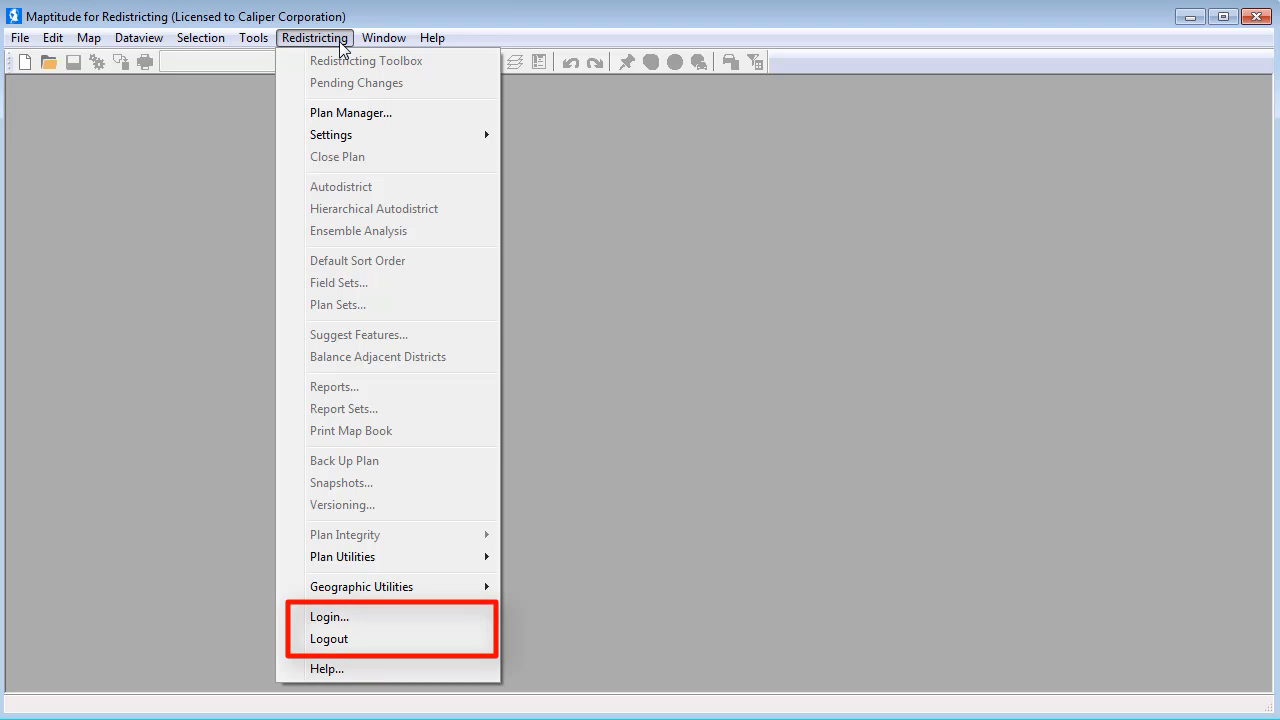
pyautogui.click(329, 639)
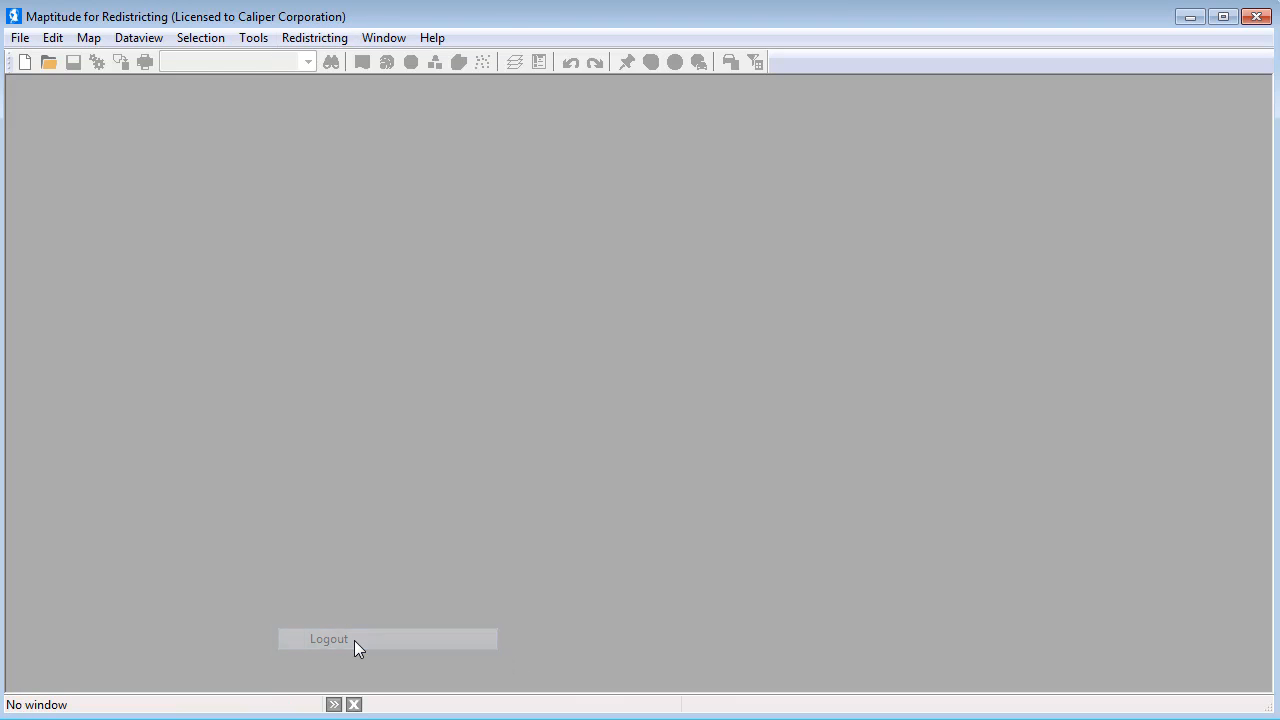
pyautogui.click(314, 37)
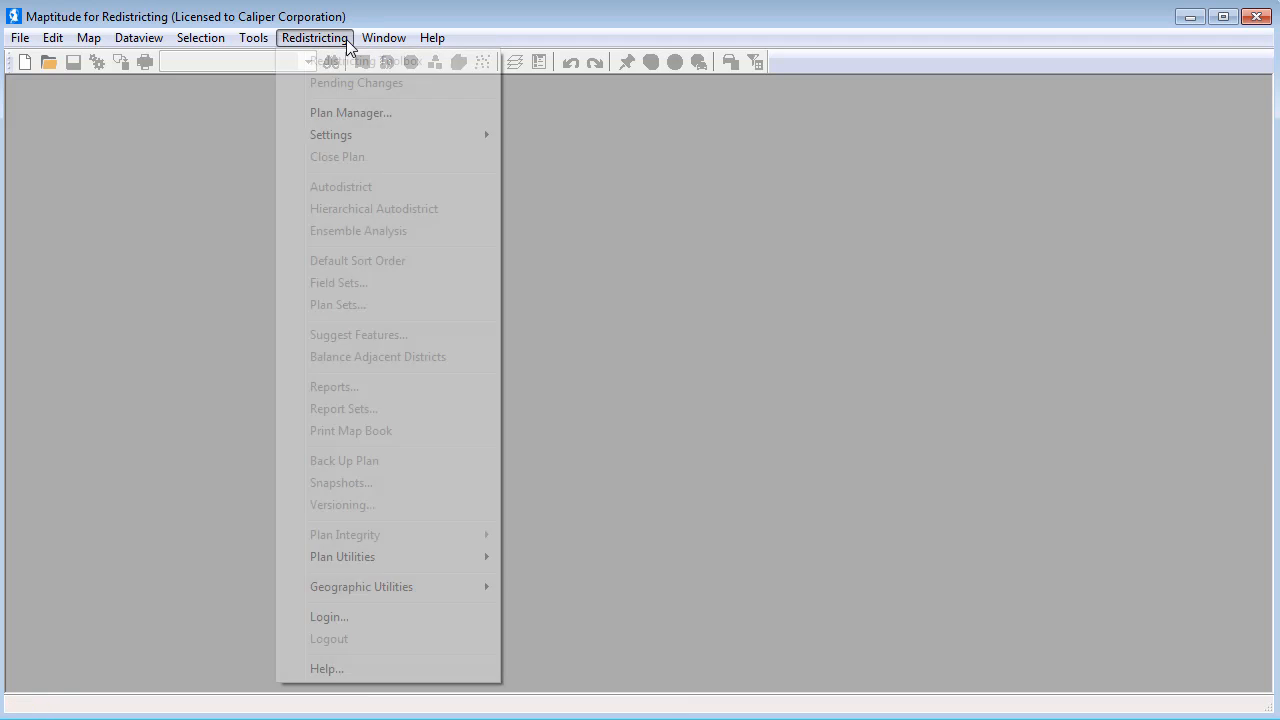
pyautogui.click(329, 616)
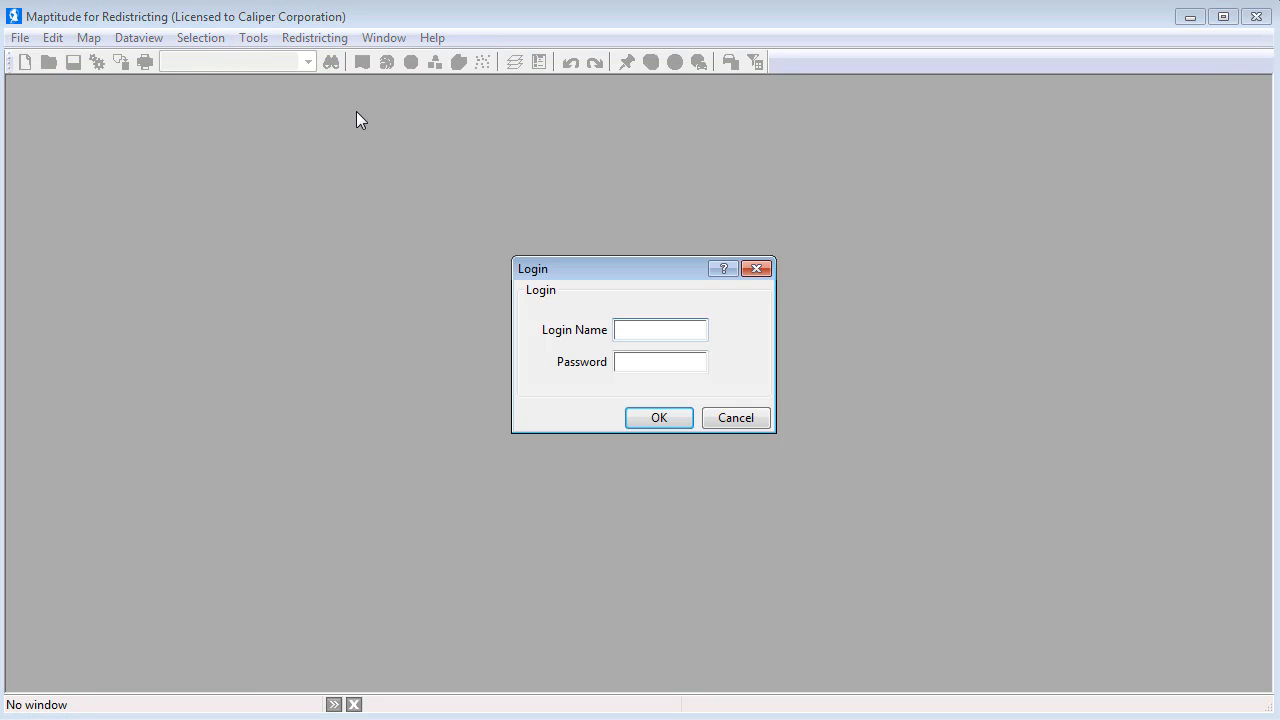
# Log in as 'Tracy' with her password
pyautogui.write('Tracy')
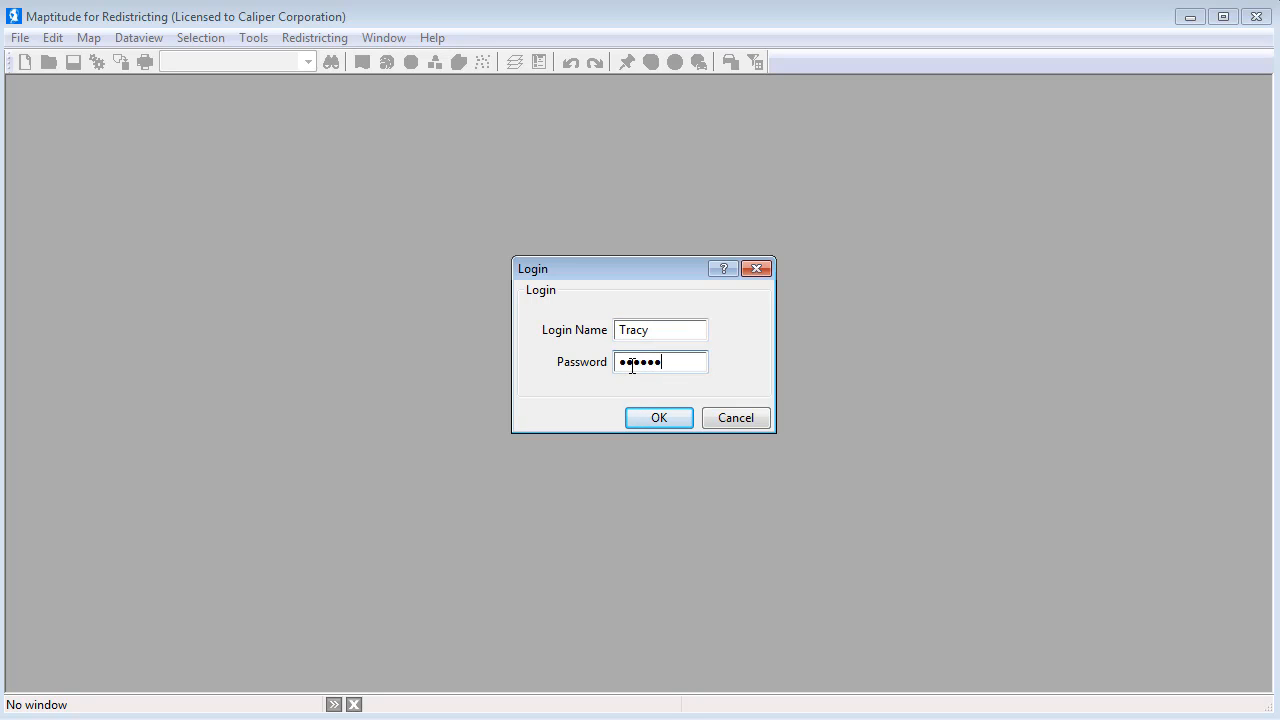
pyautogui.click(658, 417)
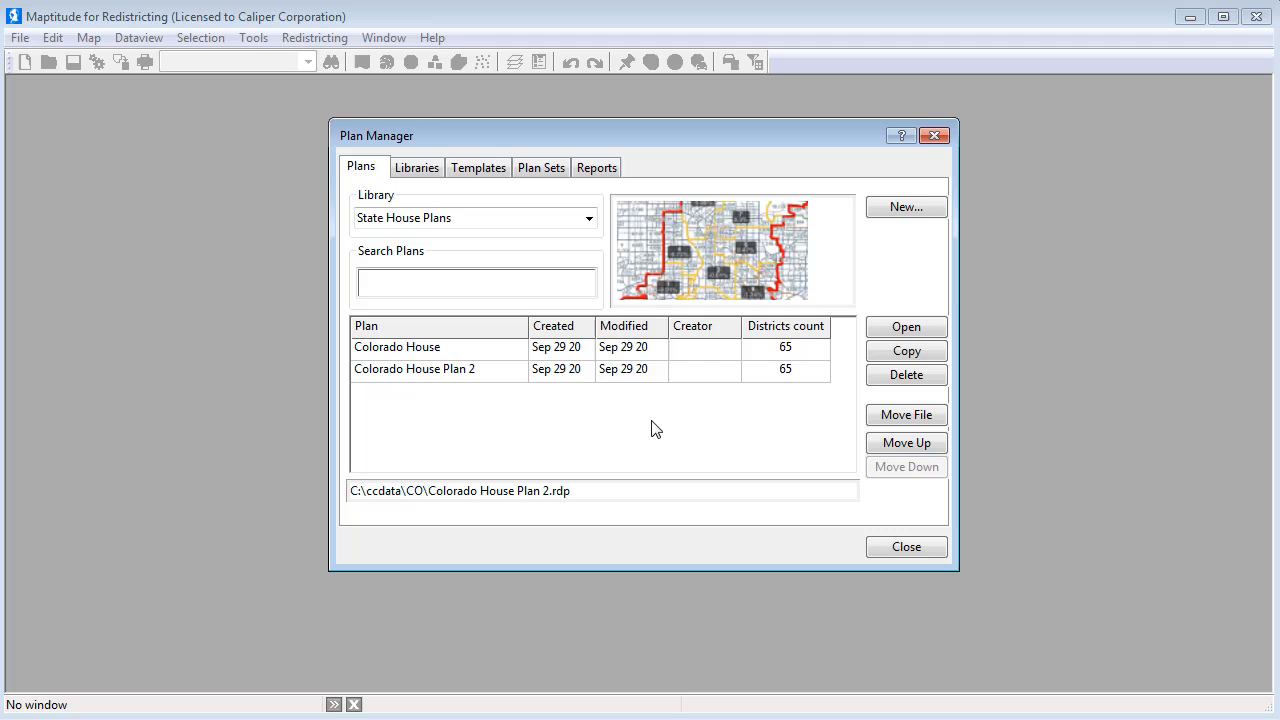